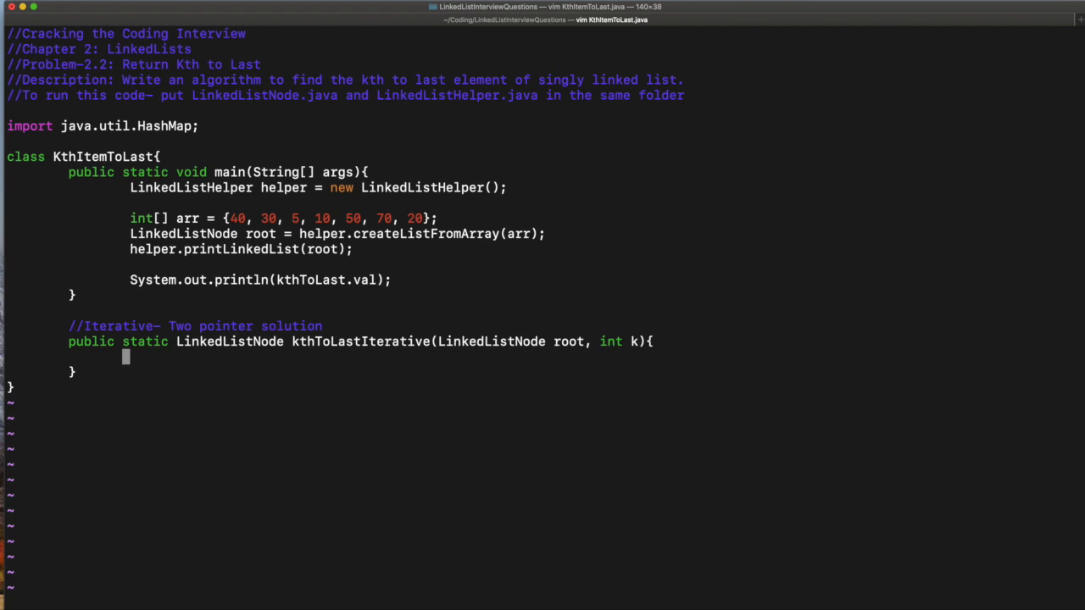
mouse_move(207, 263)
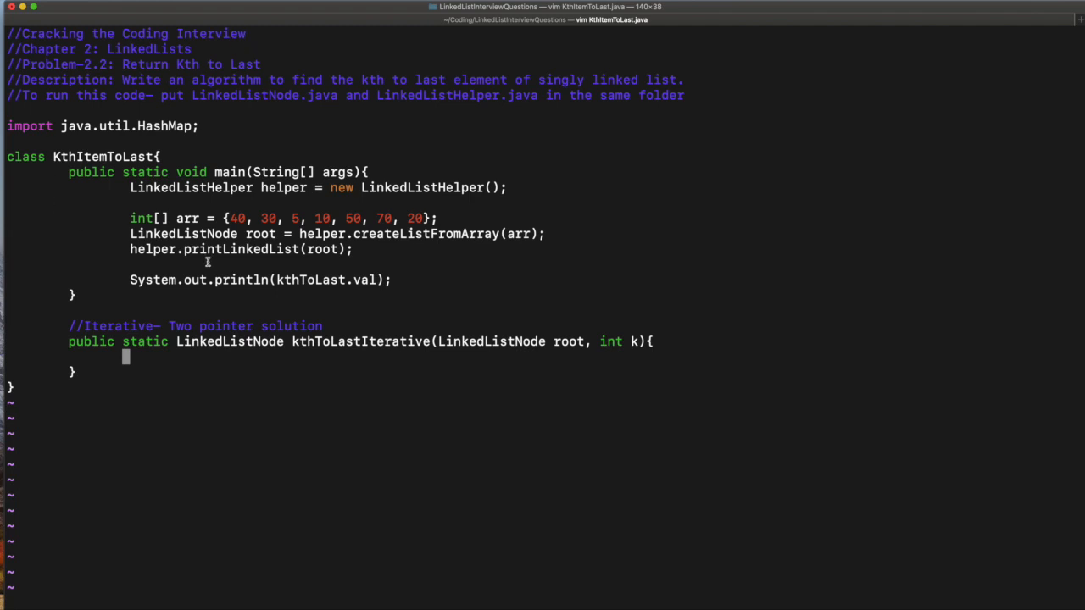
mouse_move(129, 187)
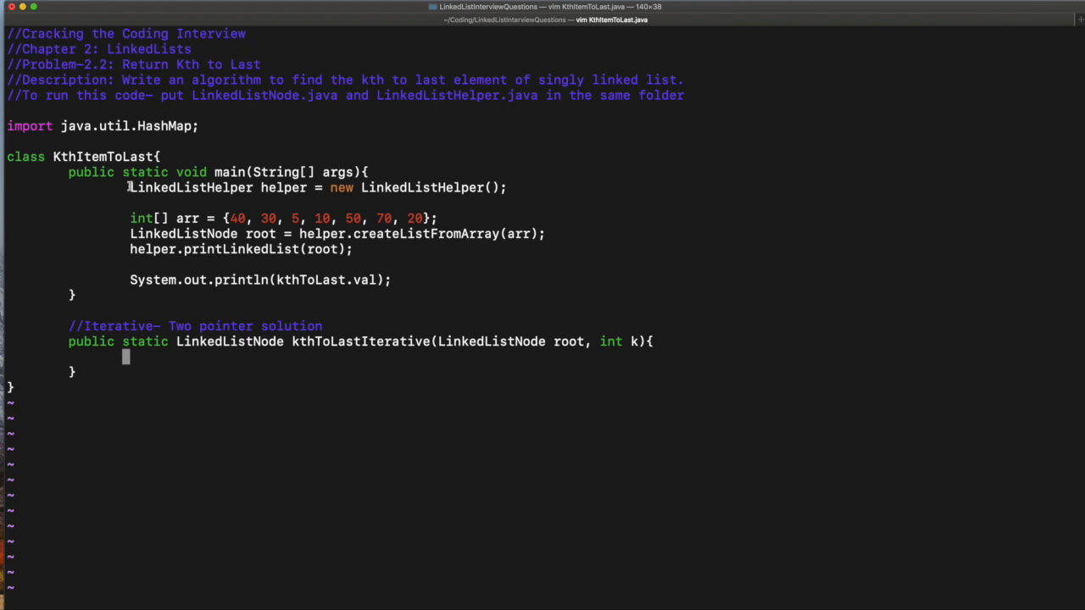
Step: Review the kthToLastIterative signature and its k parameter before filling in the body
left_click_drag(129, 186, 285, 217)
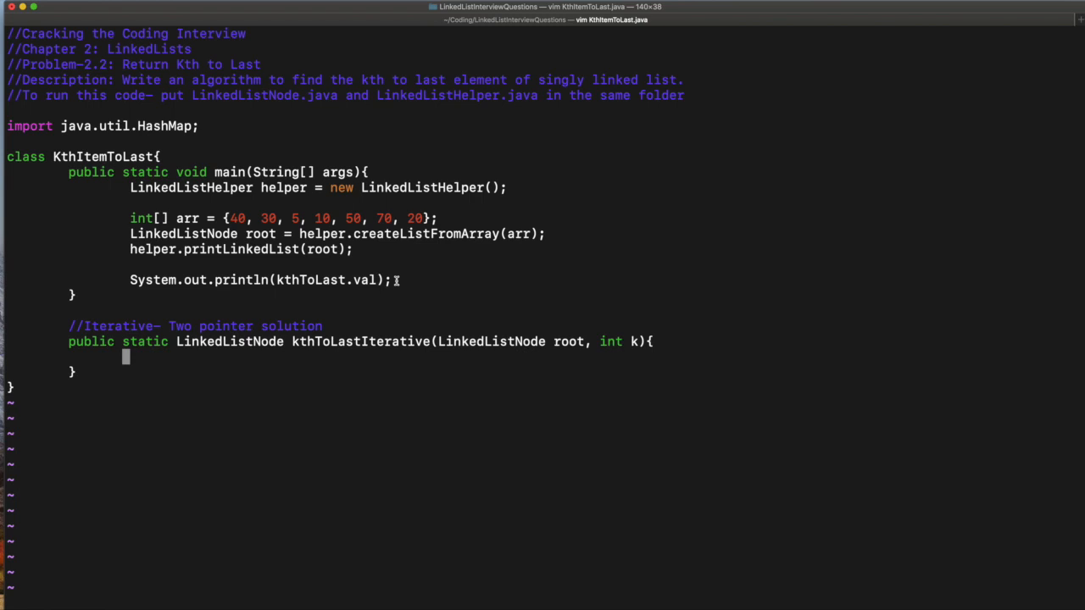
double_click(190, 186)
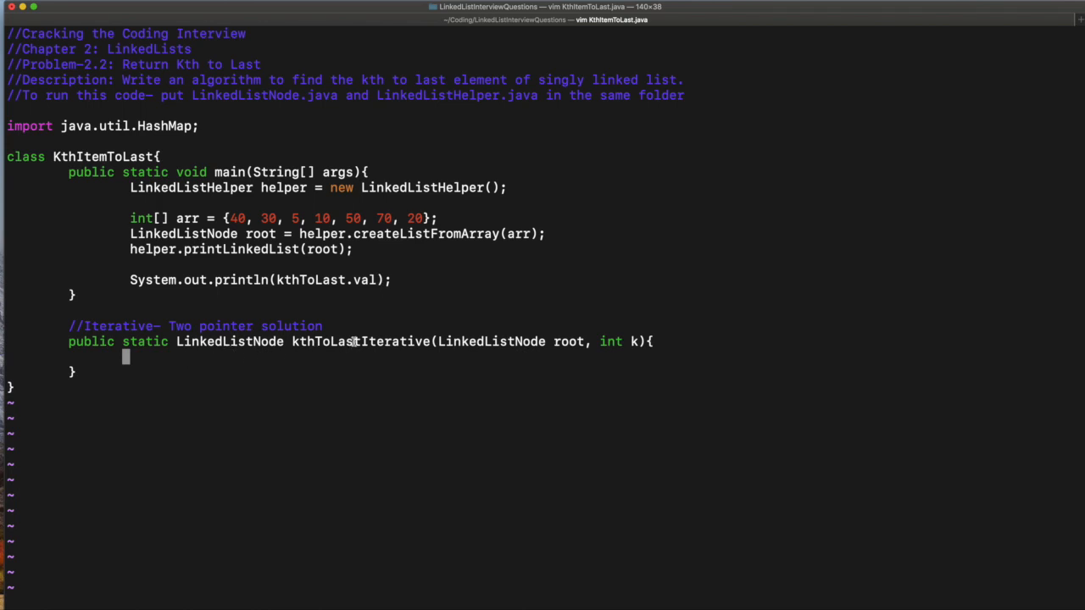
double_click(360, 342)
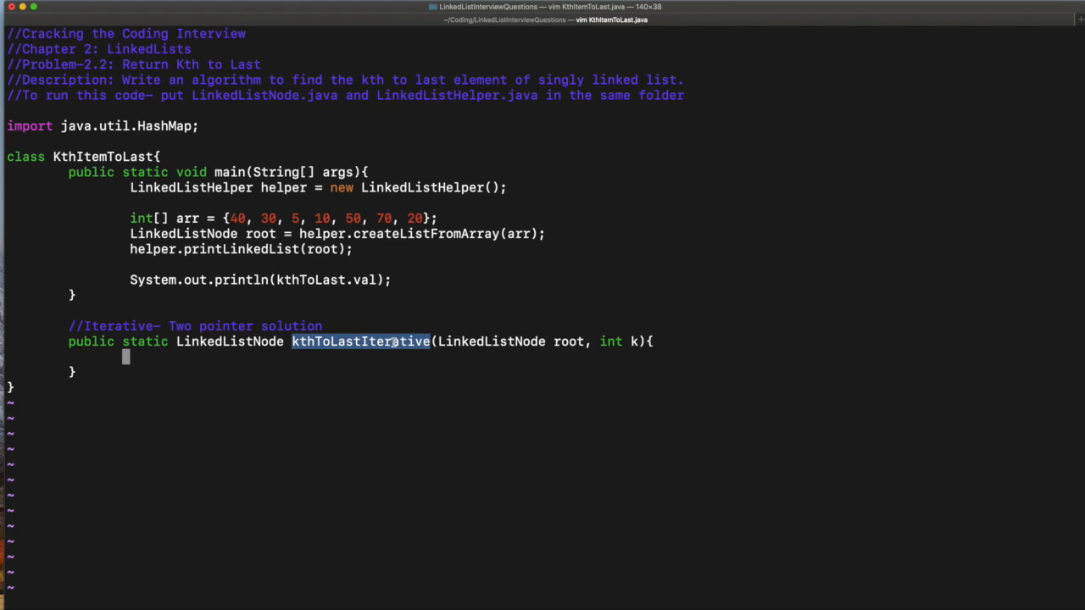
mouse_move(495, 359)
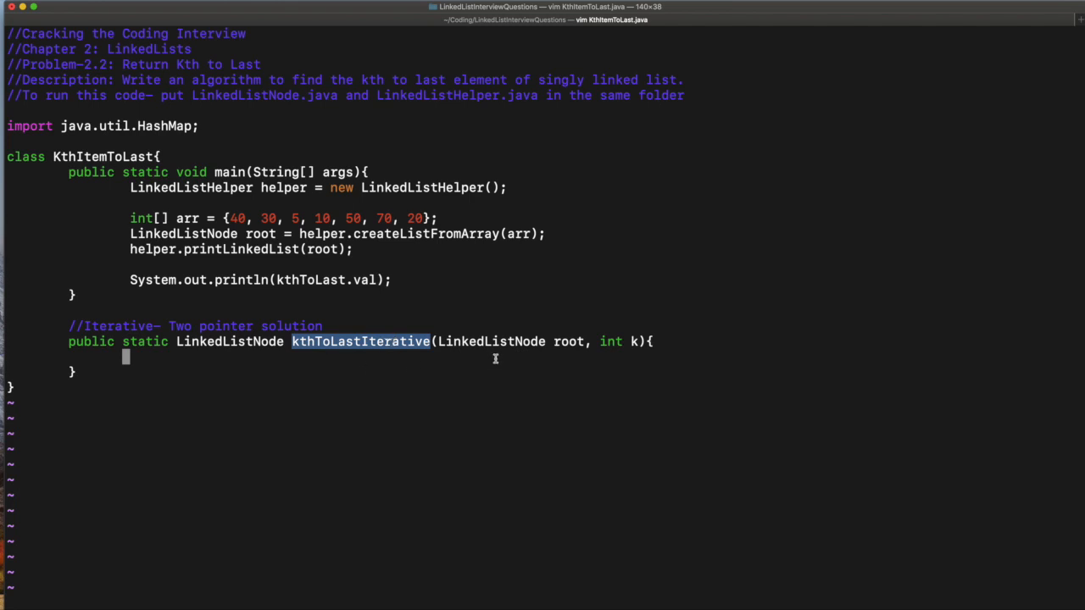
double_click(517, 342)
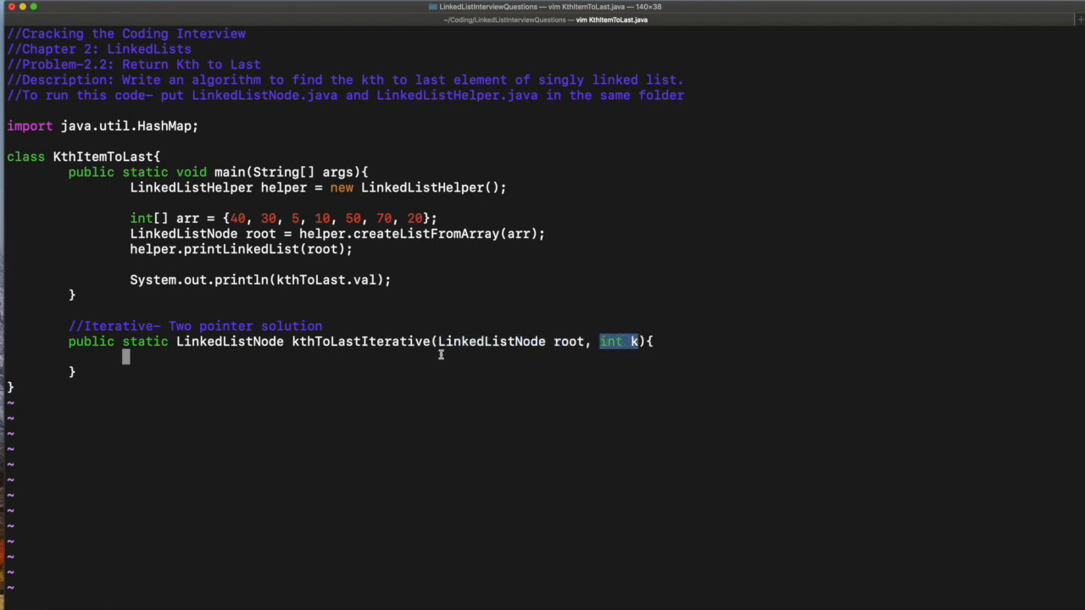
Step: Declare LinkedListNode p1 = root, p2 = root at the top of the iterative method
key("i")
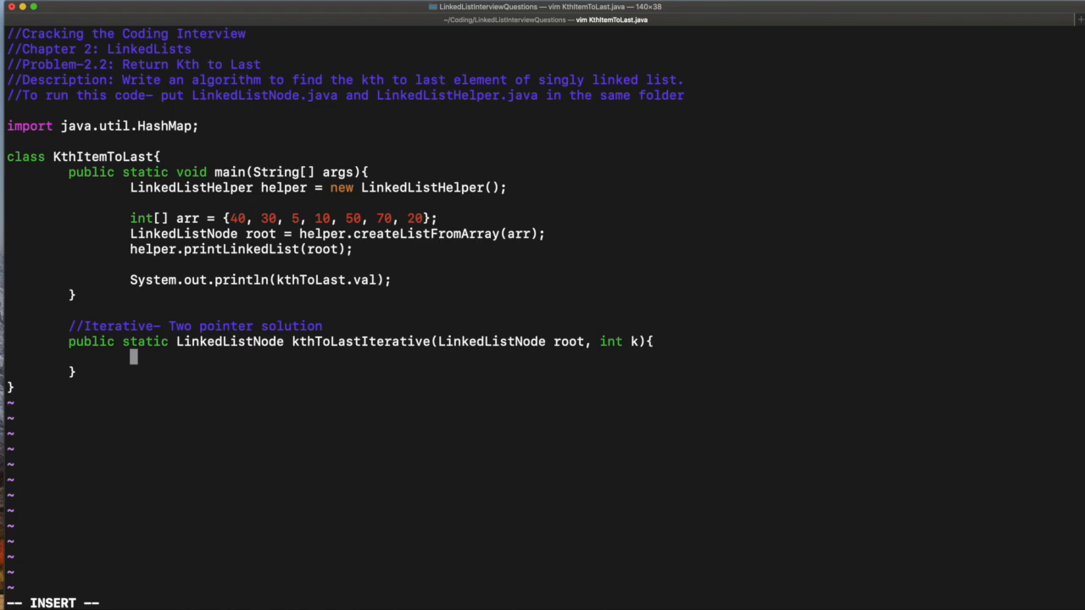
type("Linked")
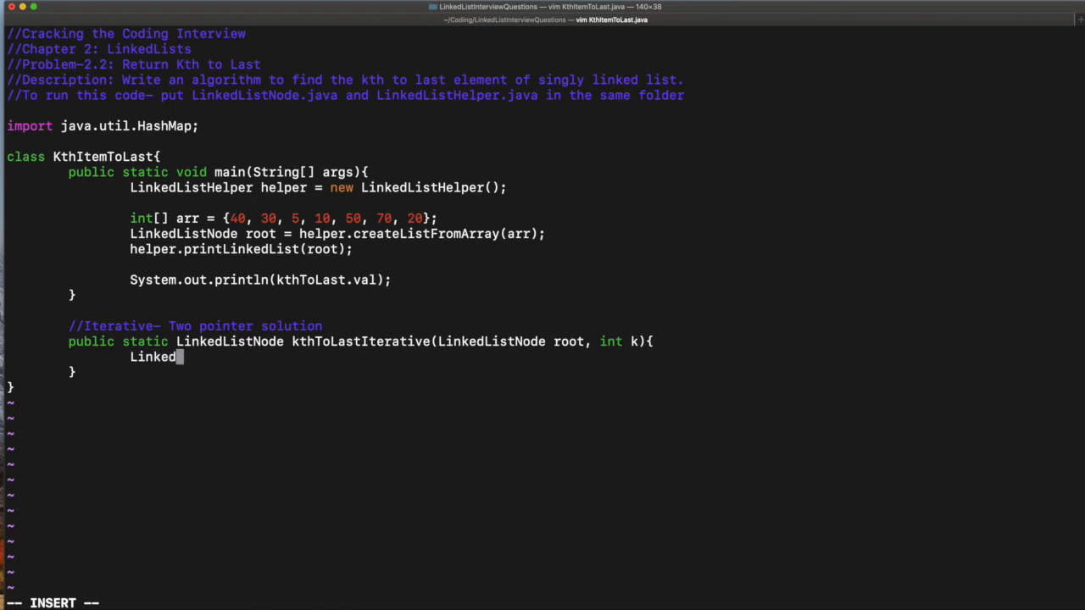
type("ListNode")
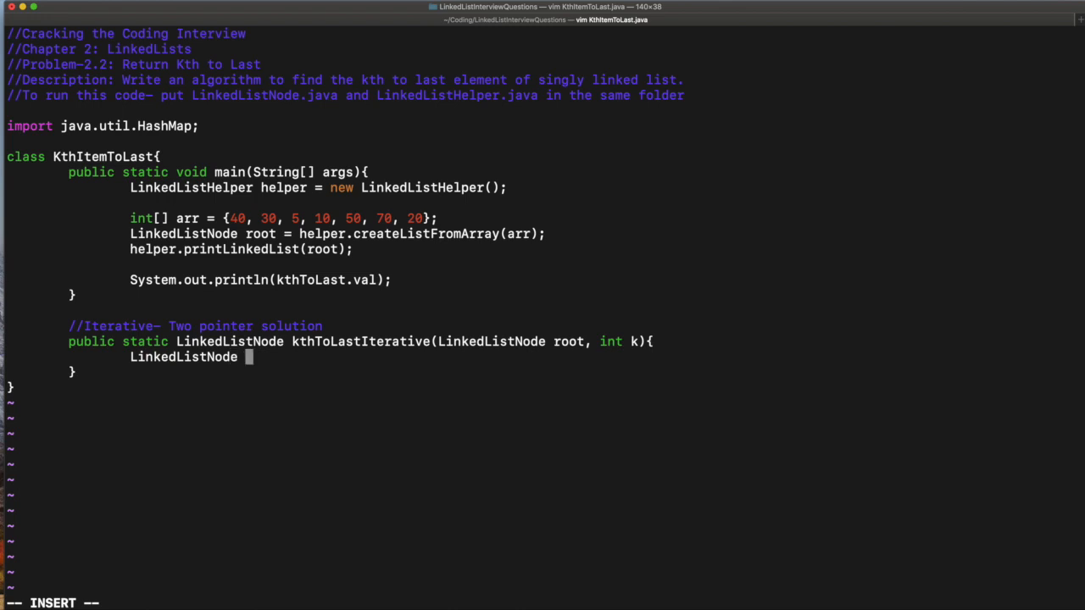
type("p1,")
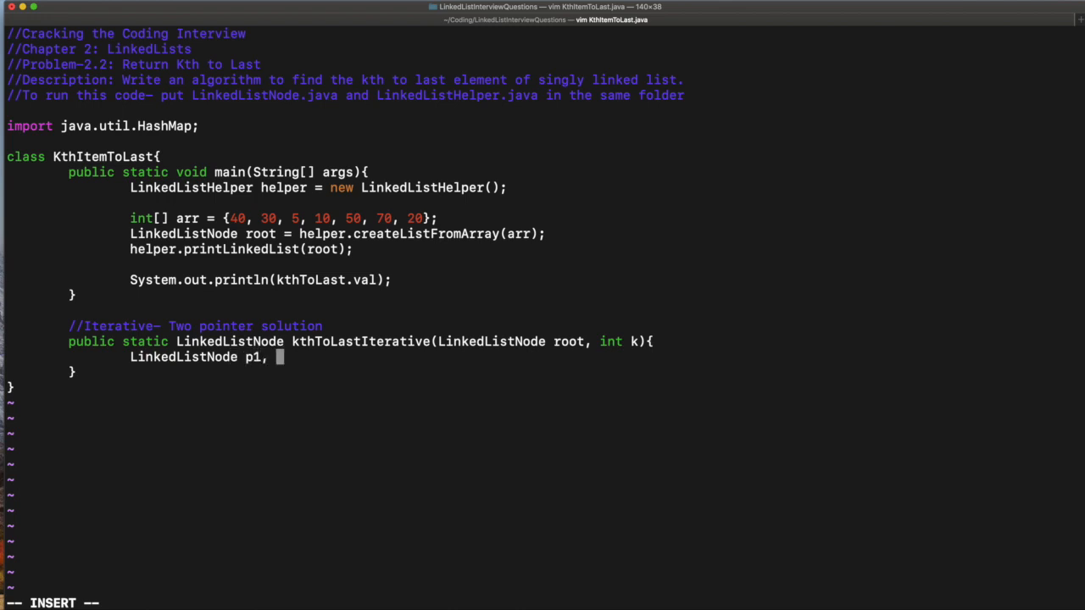
type("p2 =")
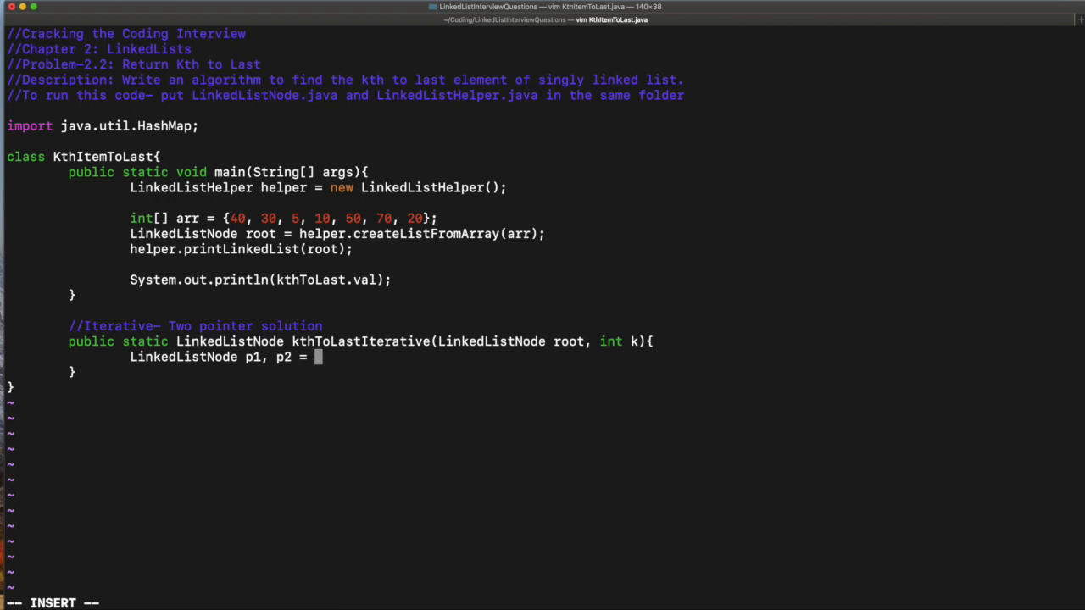
type("root;")
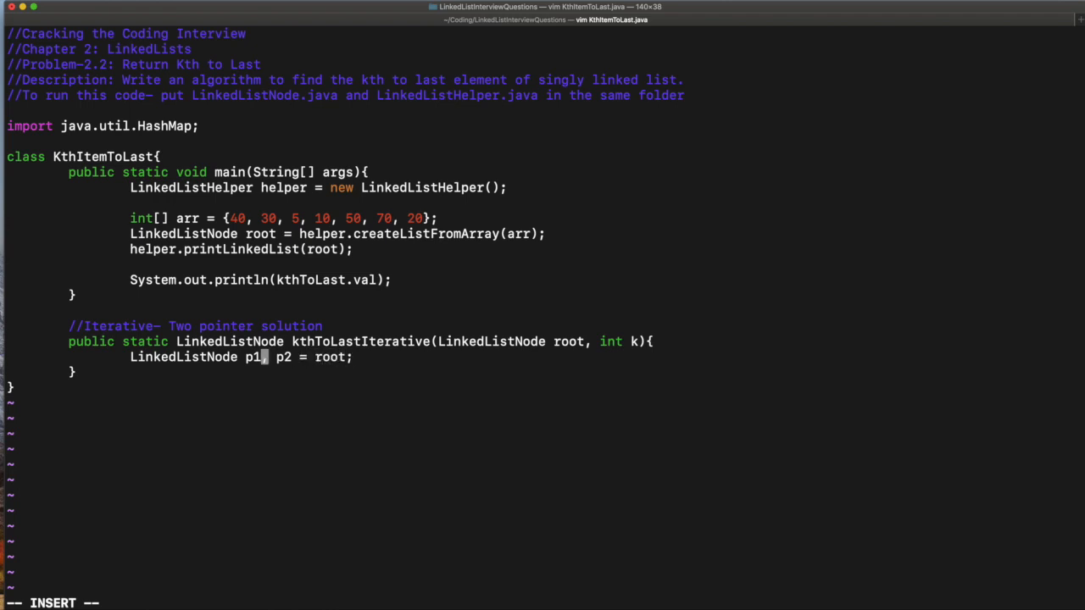
type("=")
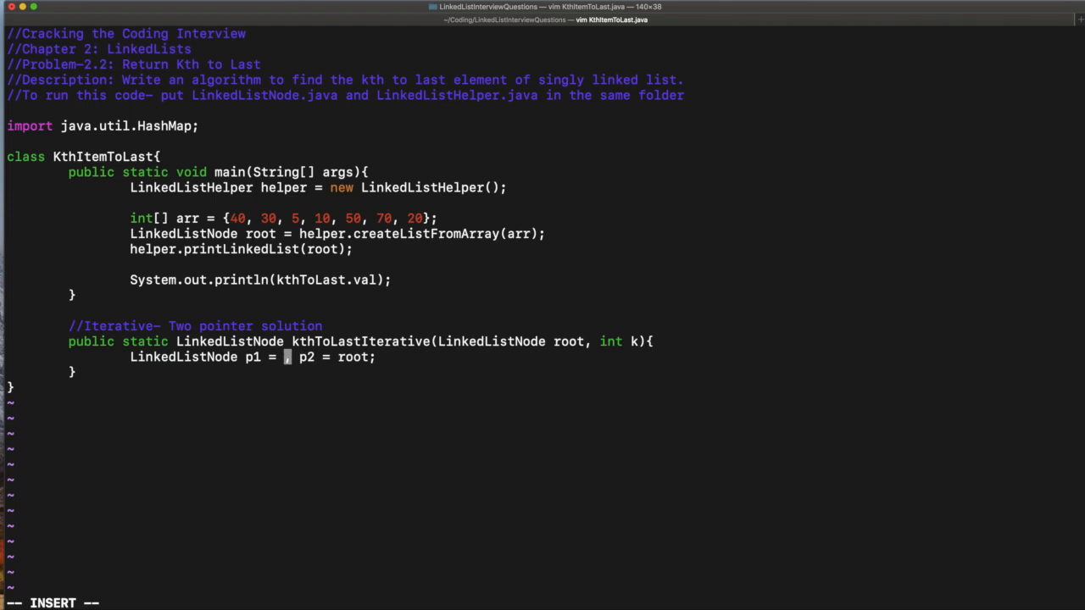
type("root")
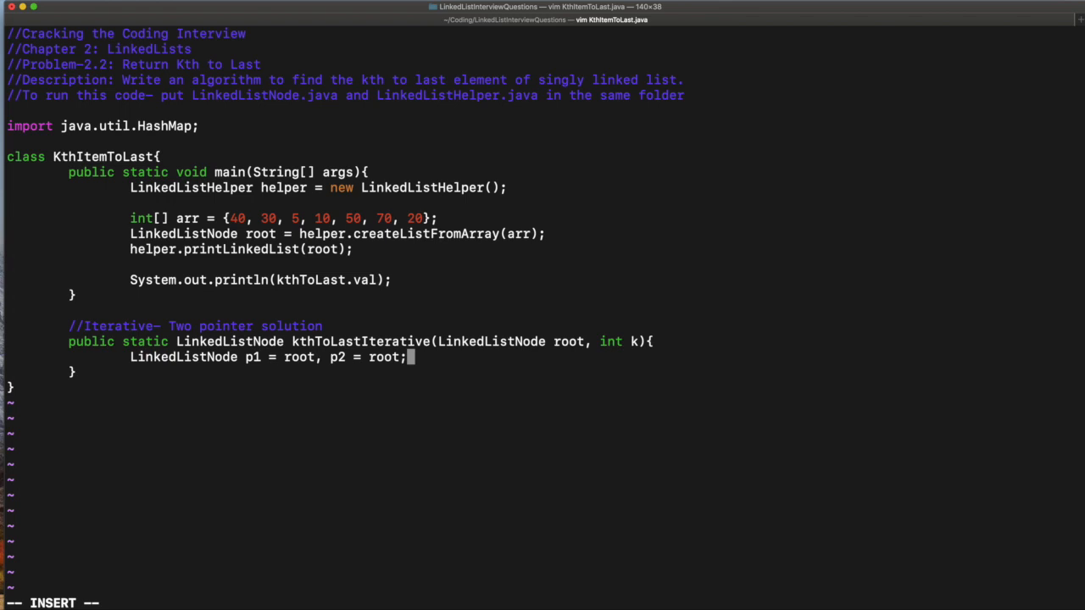
Step: Add a for loop from 0 to k that advances p1 = p1.next each iteration
key("Return")
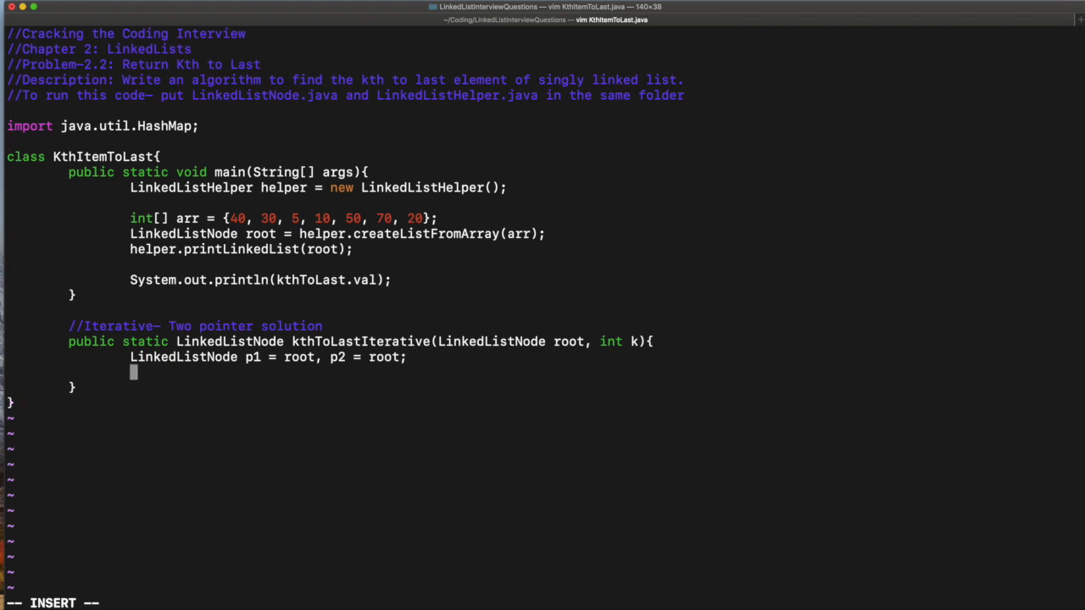
type("for(int i")
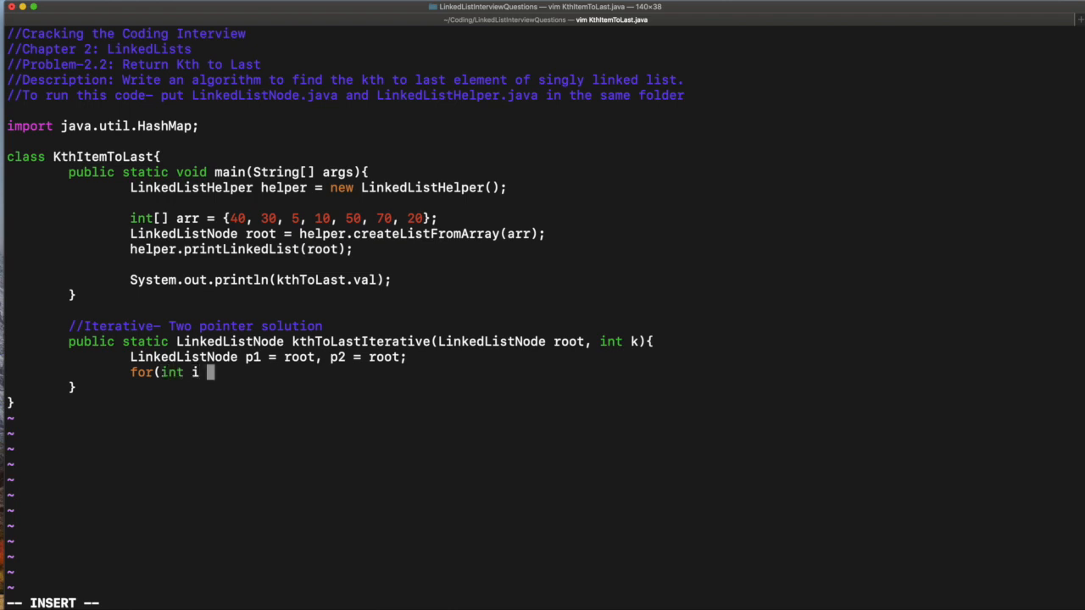
type("= 0")
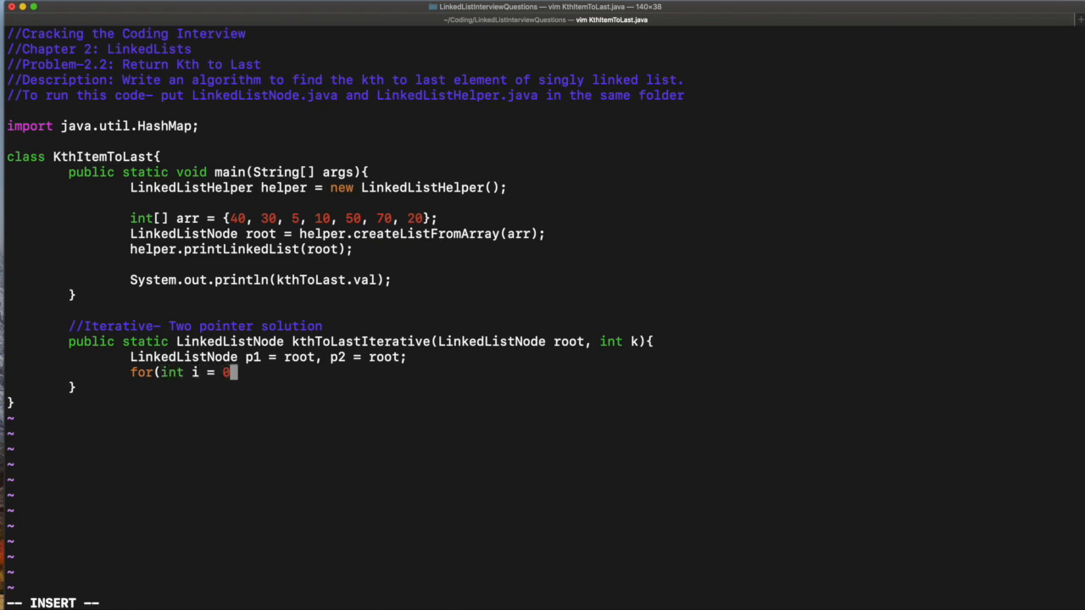
type("; i < k")
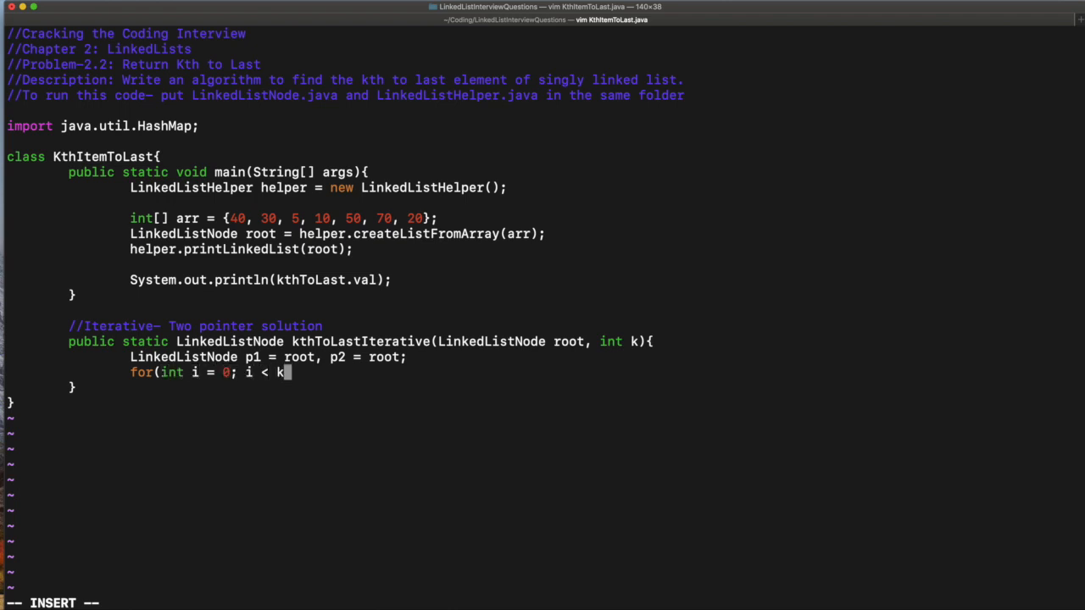
type("; i++){")
type("p1 =")
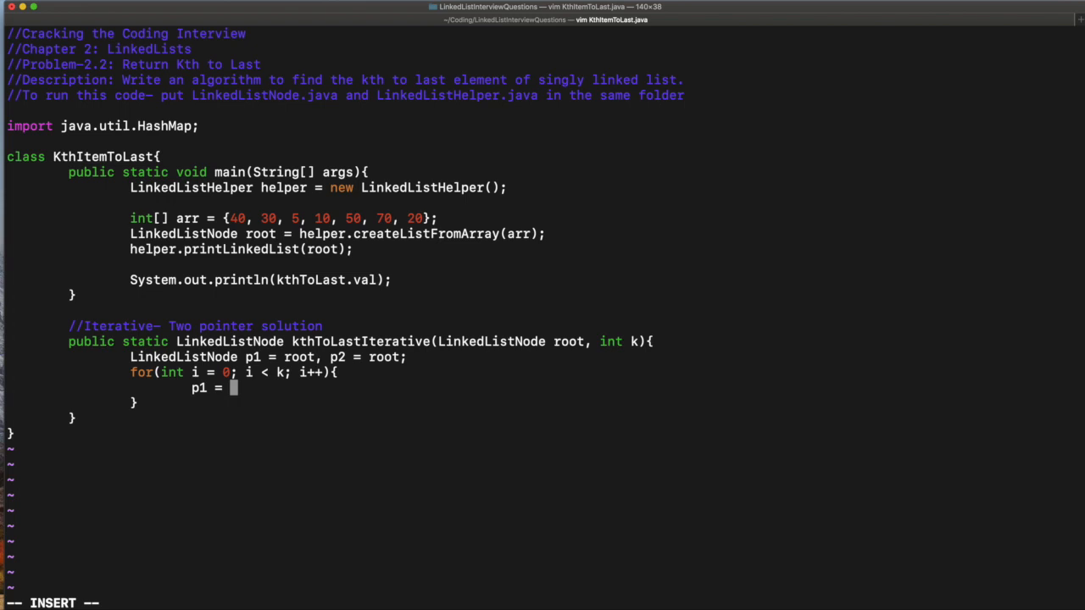
type("p1.next")
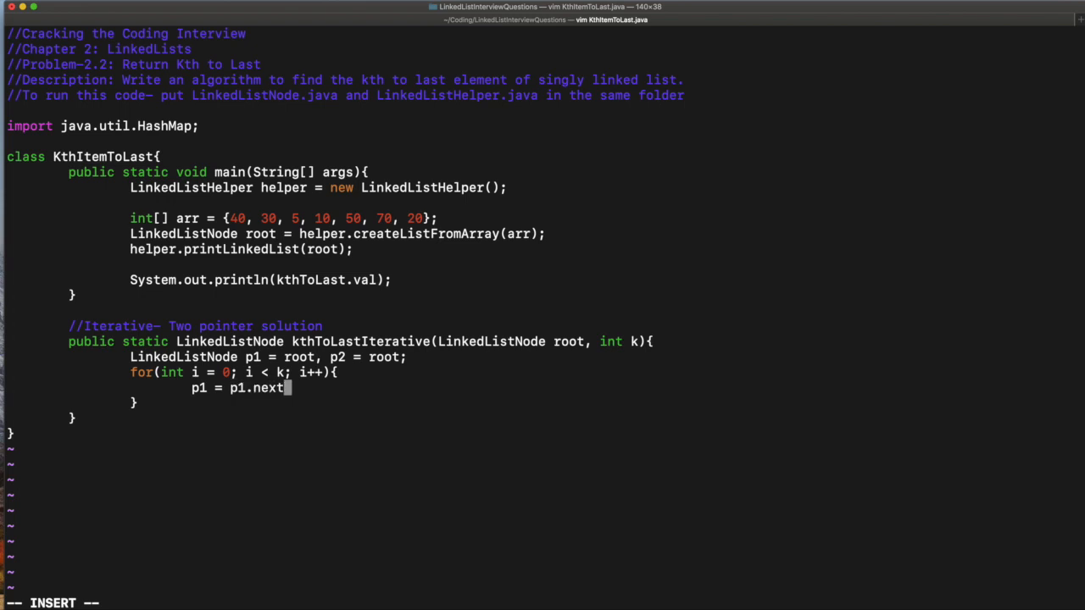
type(";")
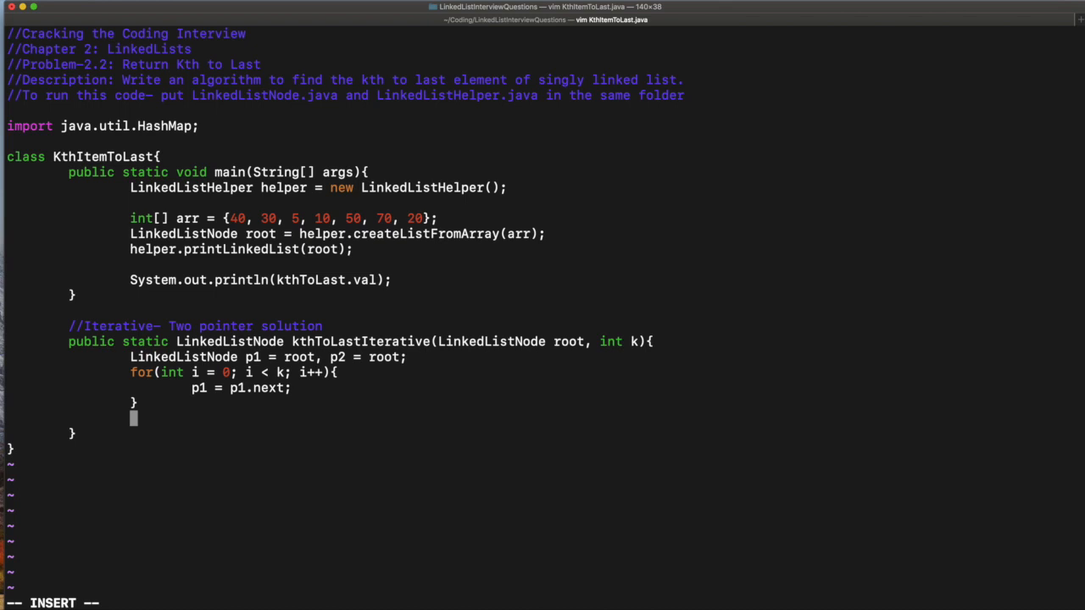
Step: Add a while (p1 != null) loop advancing both pointers, then return p2
type("while")
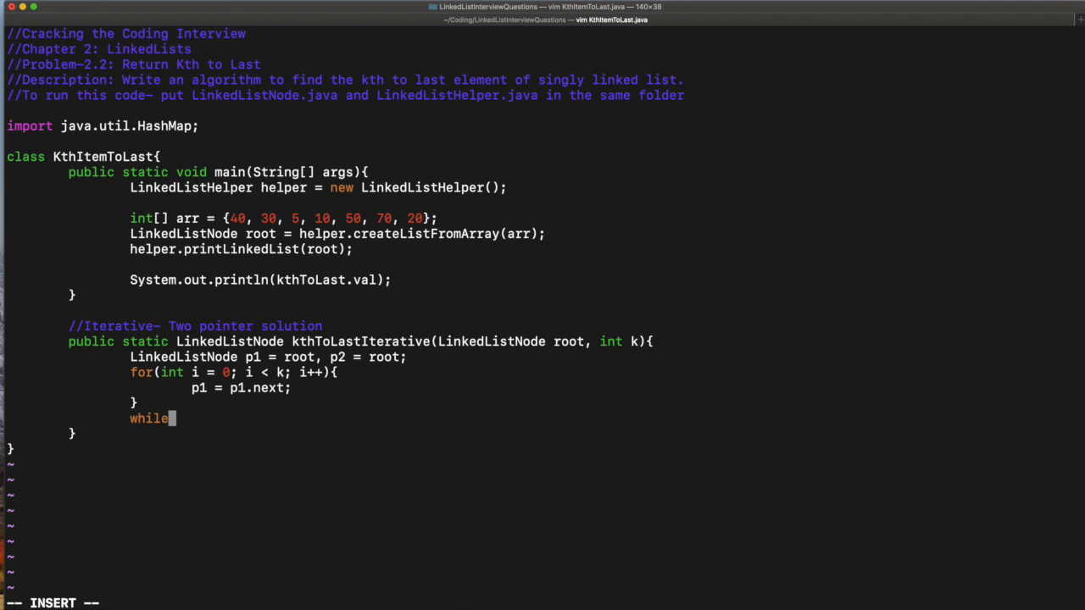
type("(p1 !=")
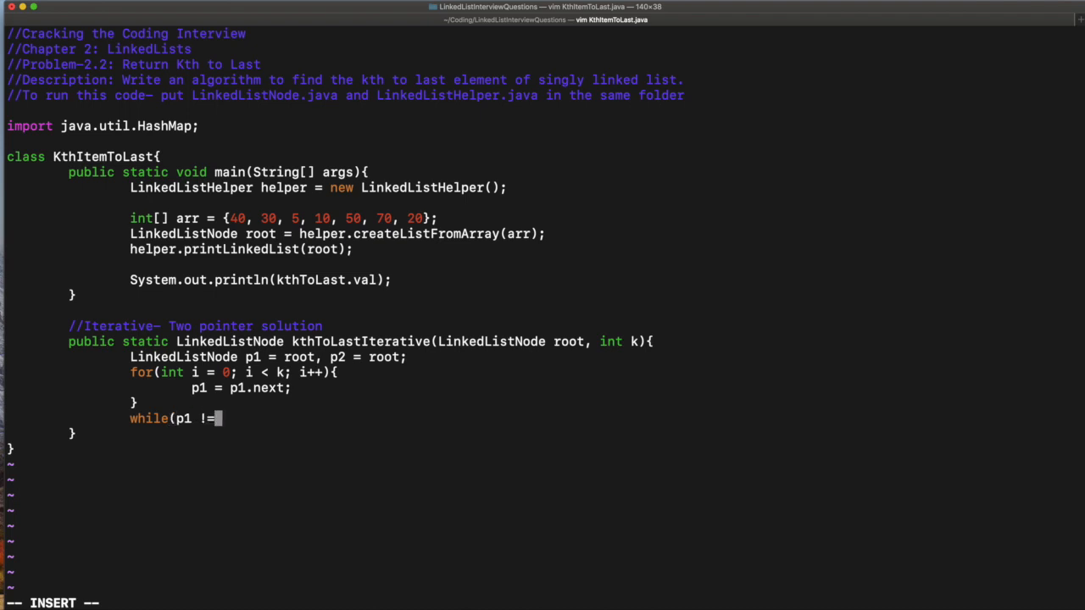
type("null){")
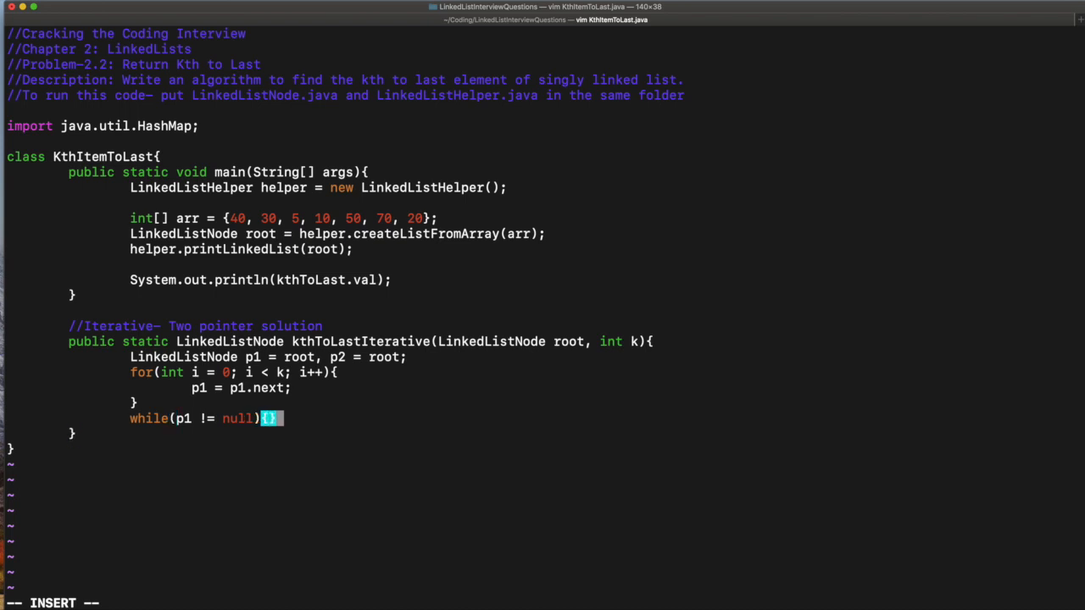
key("Return")
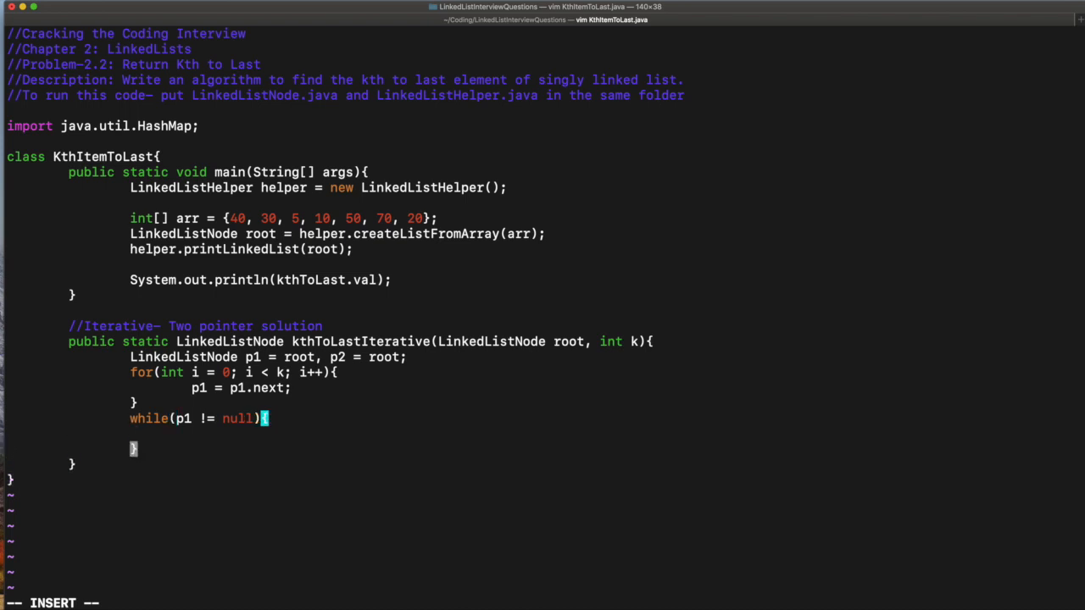
type("p")
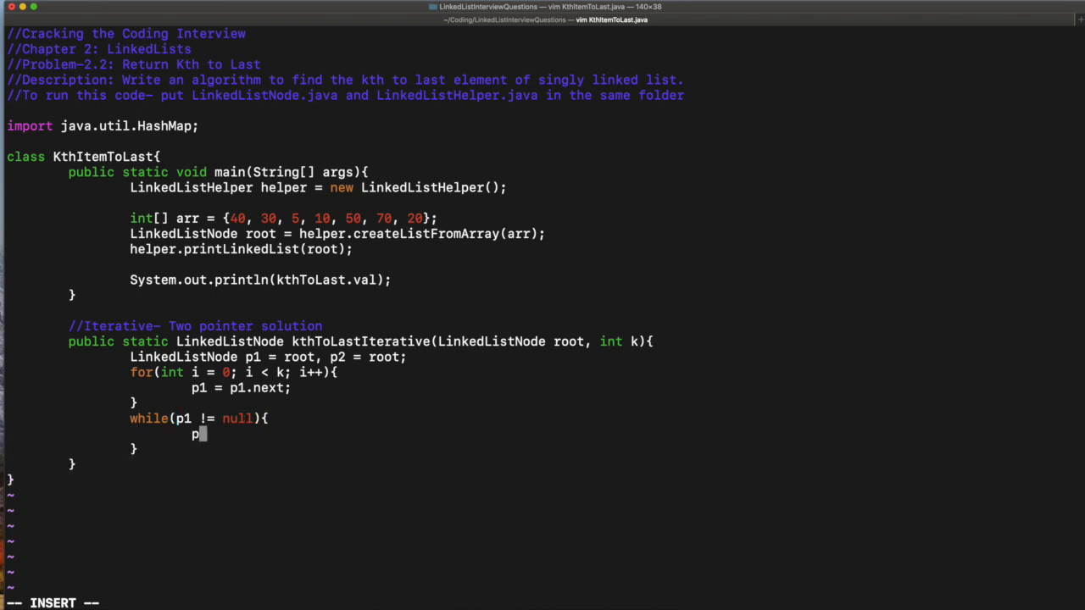
type("1 = p1.next;")
type("p2")
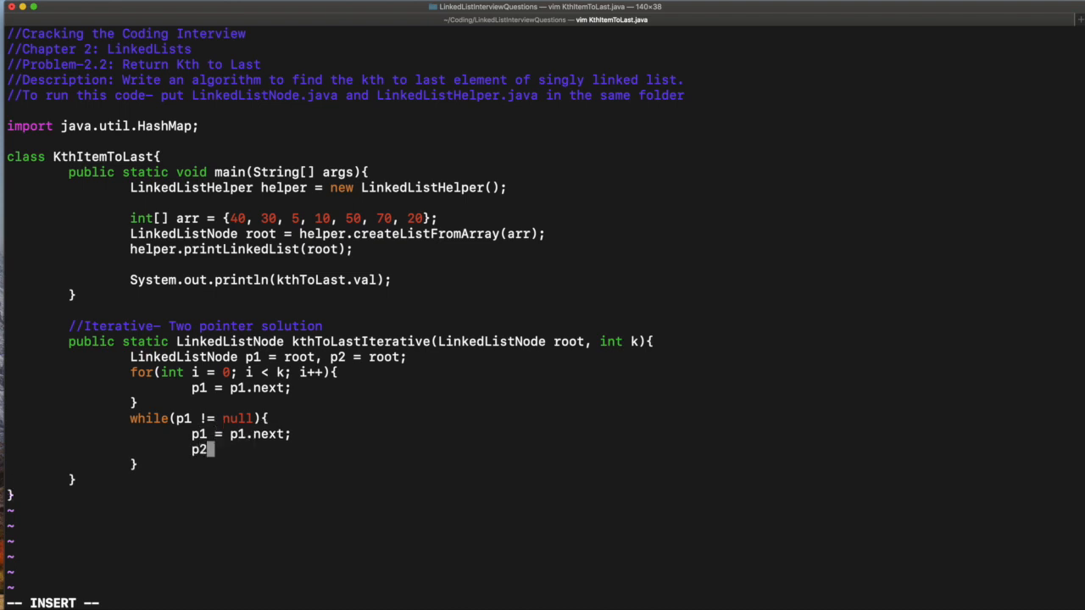
type("= p")
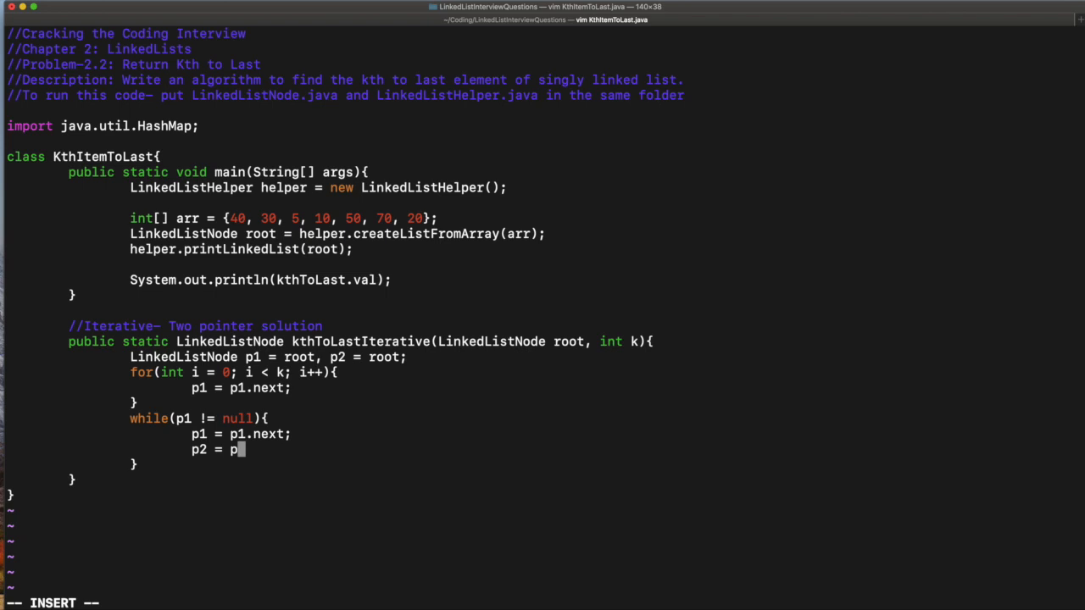
type("2.next;")
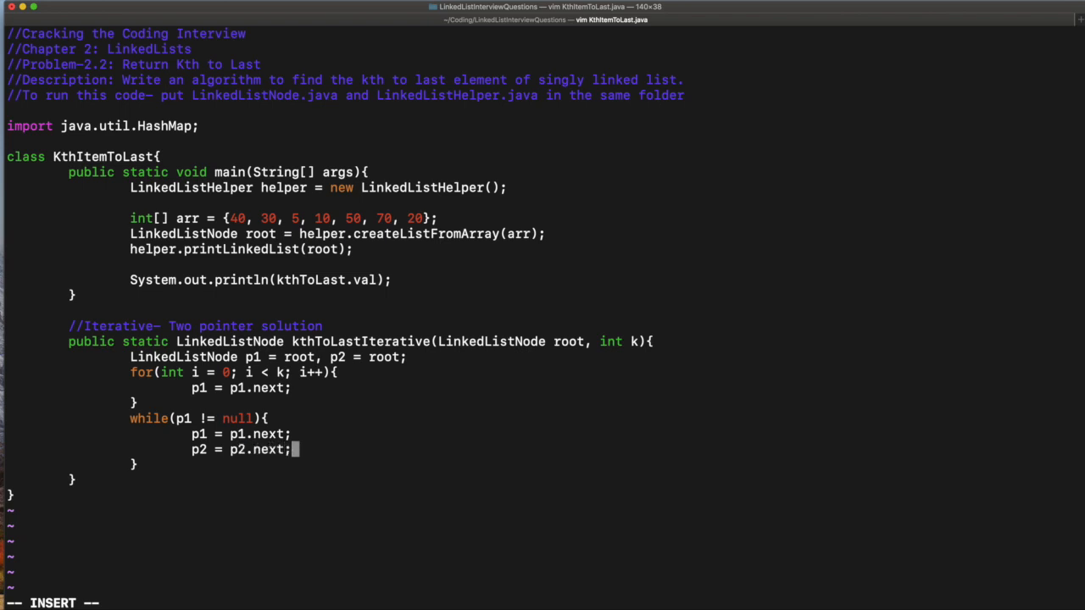
type("return")
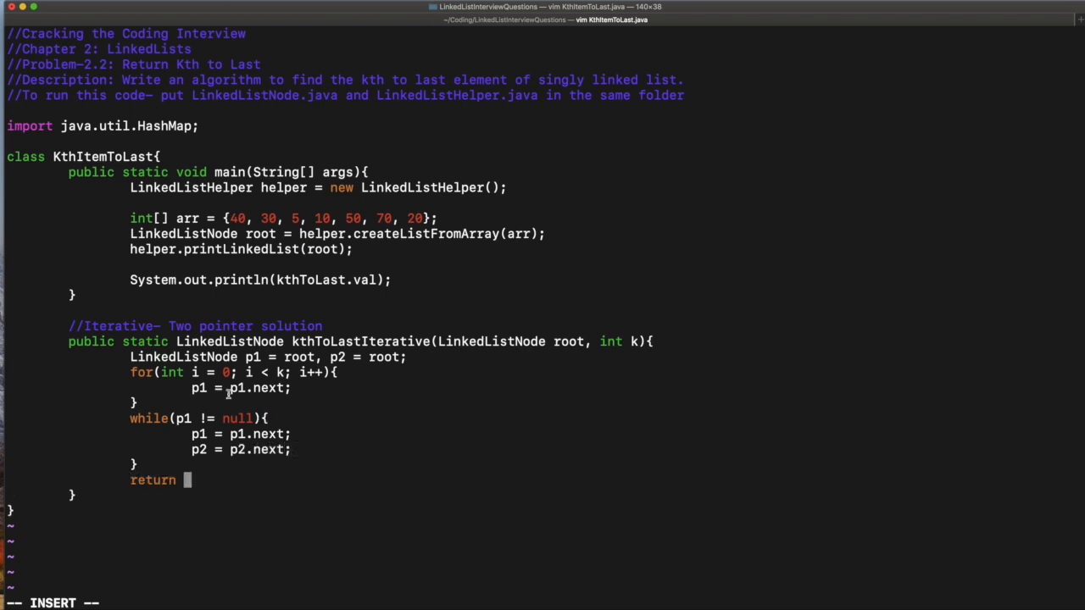
type("p2;")
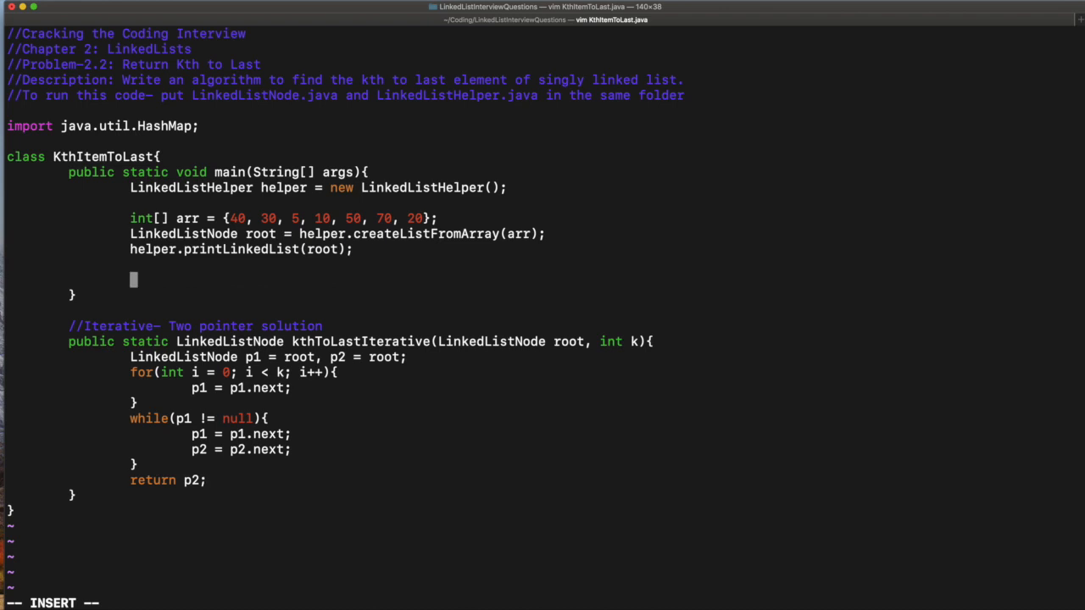
Step: In main, set kthToLast = kthToLastIterative(root, 2) and print kthToLast.val
type("LinkedListNode k")
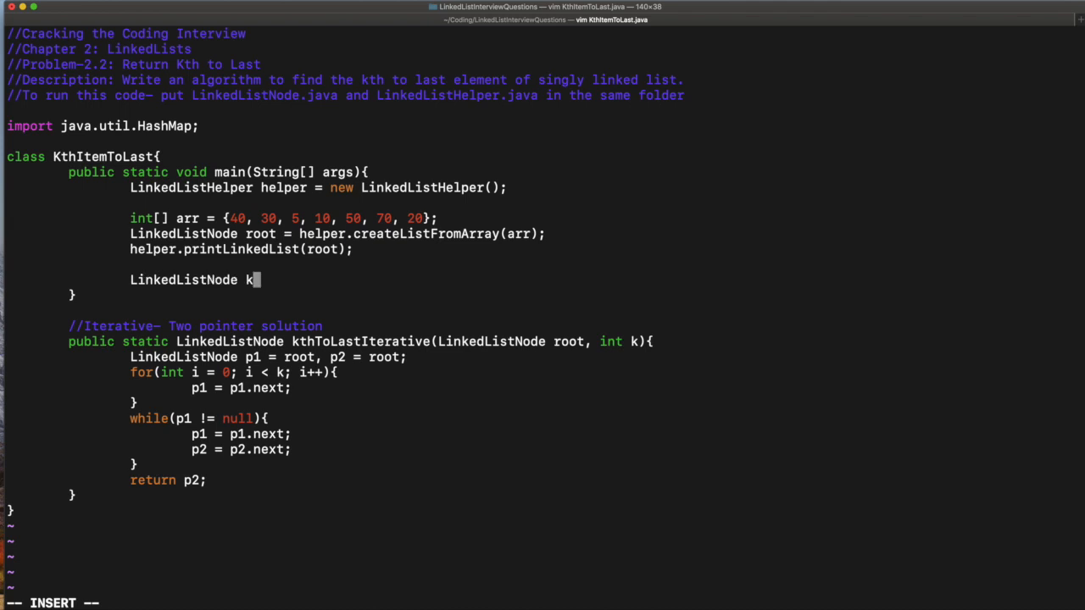
type("th")
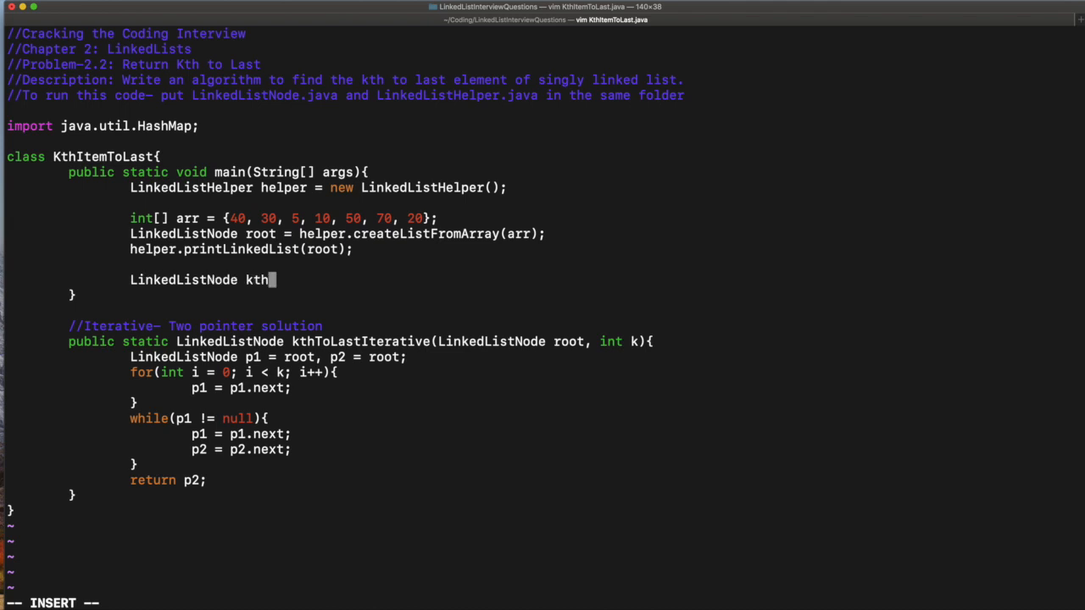
type("ToLast")
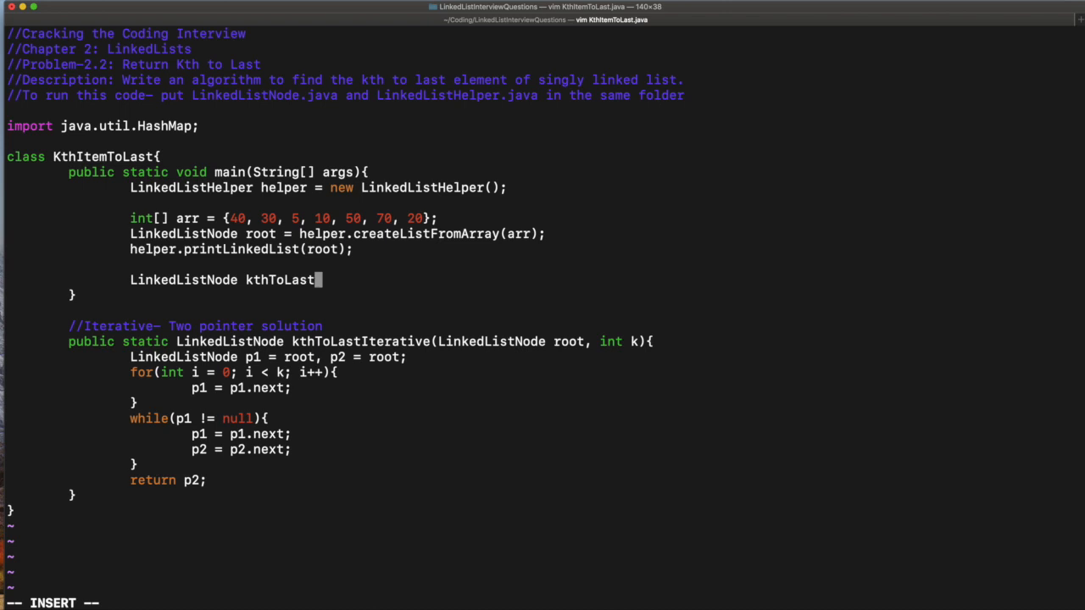
type("= k")
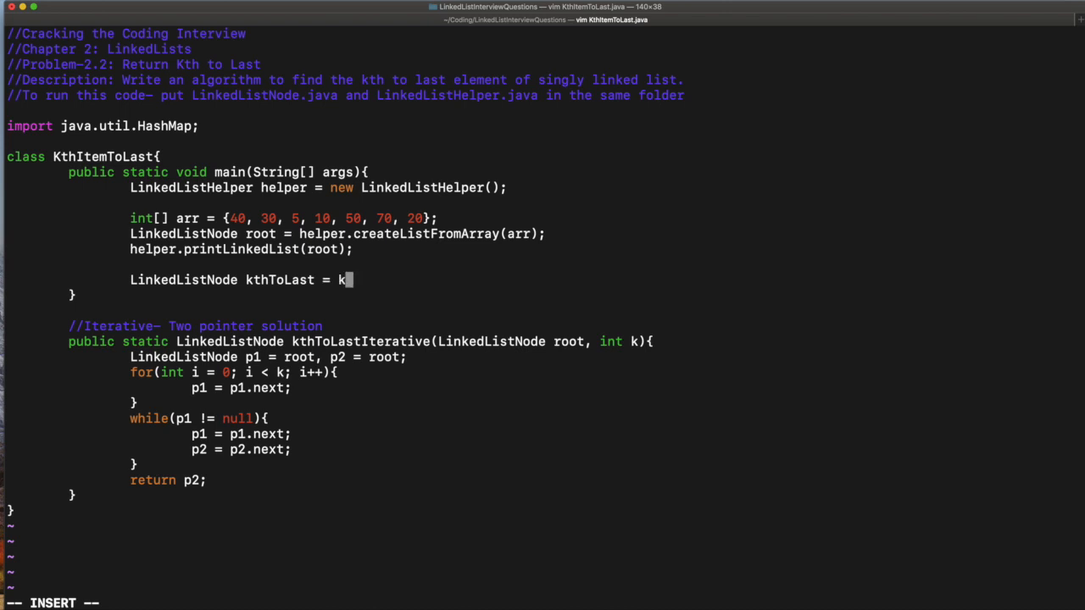
type("thToLastIterative();")
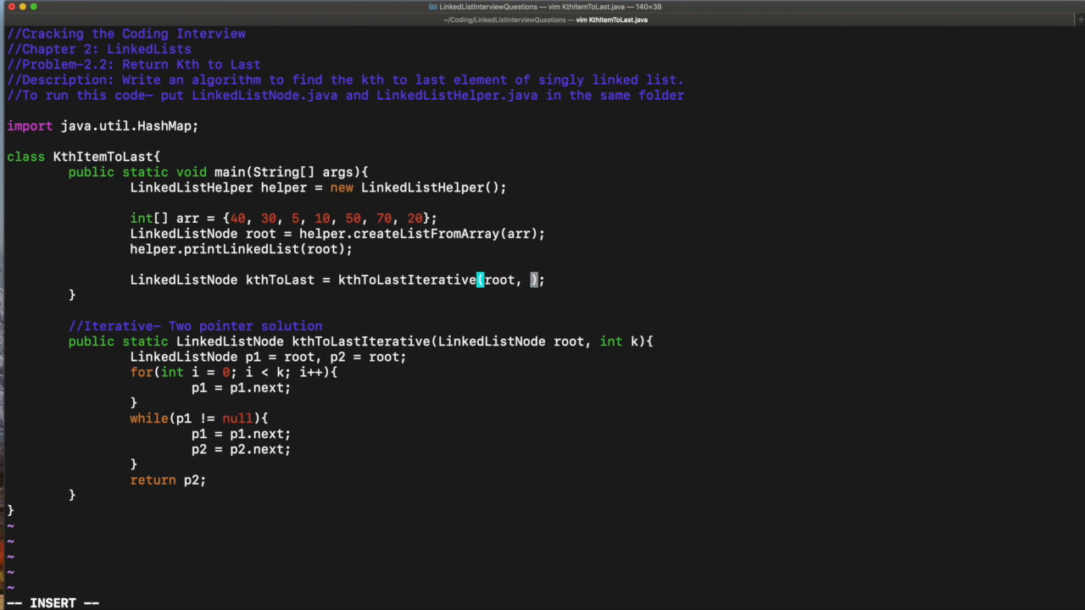
type("2")
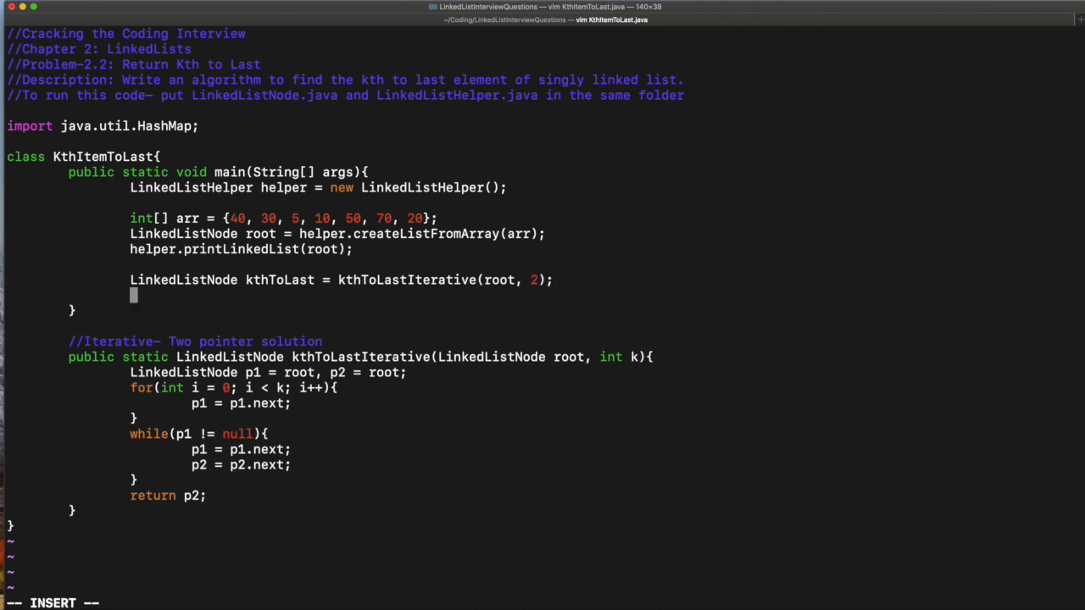
type("System.out.println(kthToLast.);")
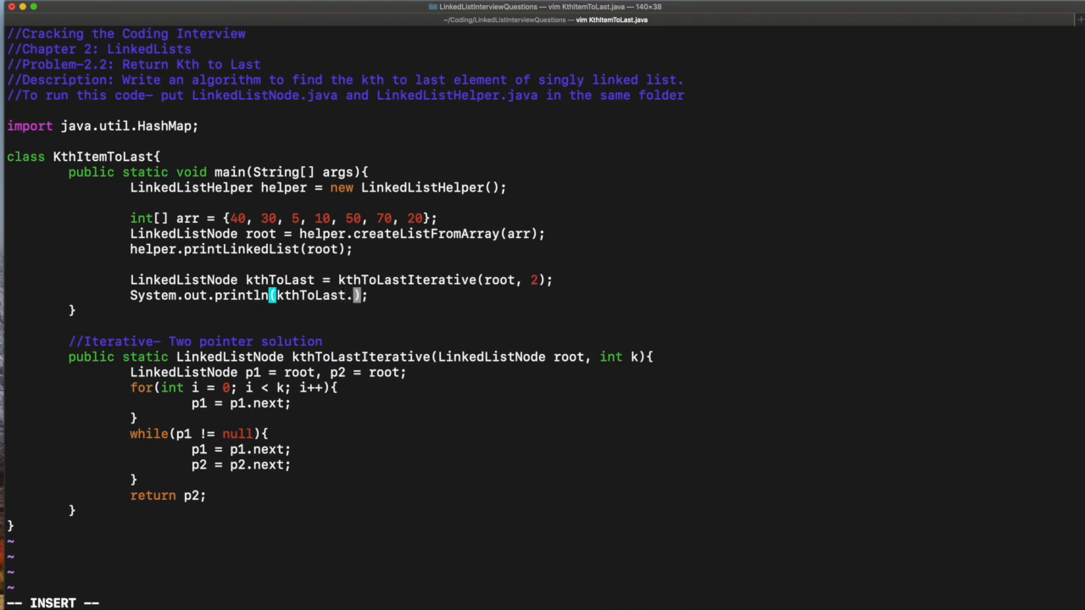
type("val")
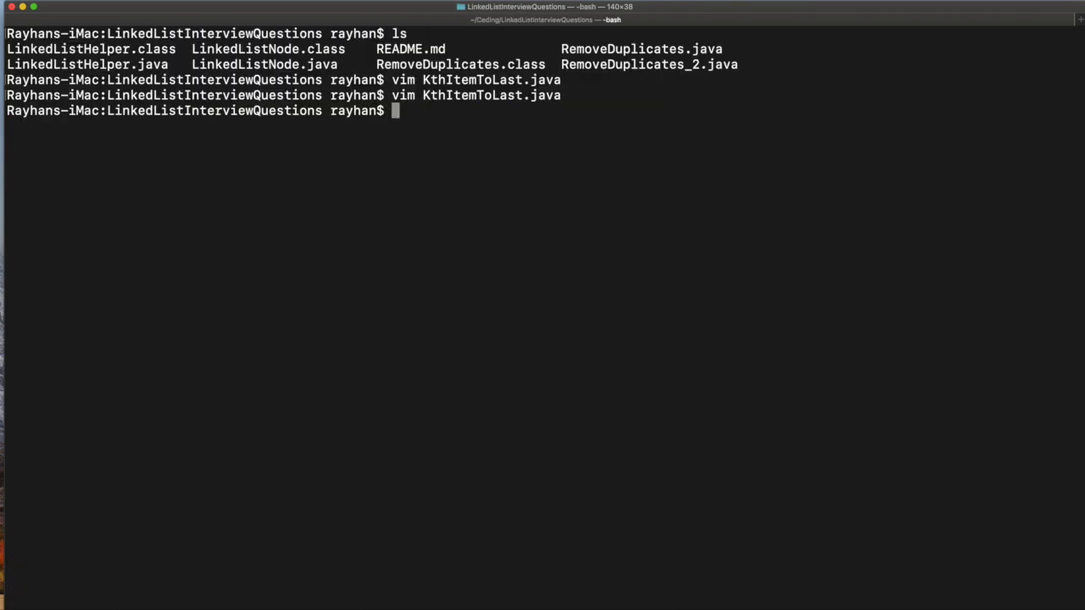
Step: Compile with javac KthItemToLast.java and run java KthItemToLast, printing the list then 70
type("javac")
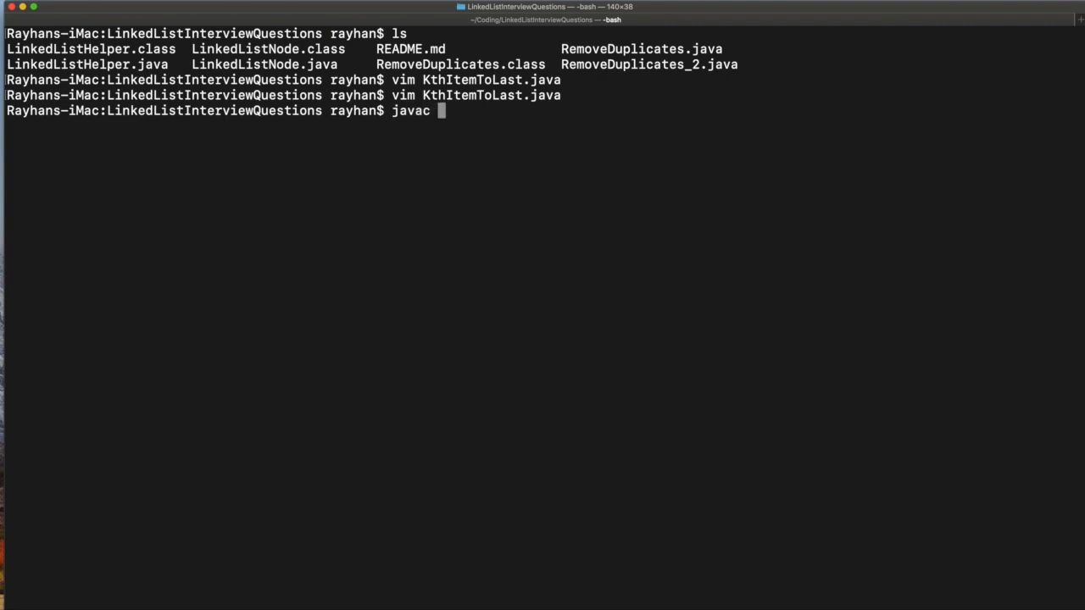
type("KthItemToLast.java")
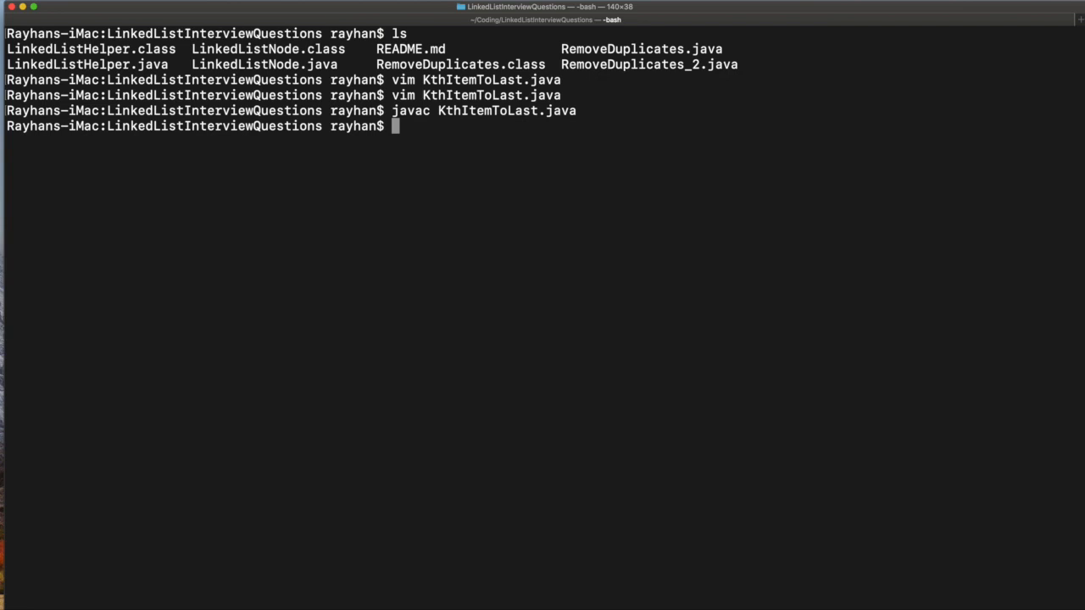
type("java")
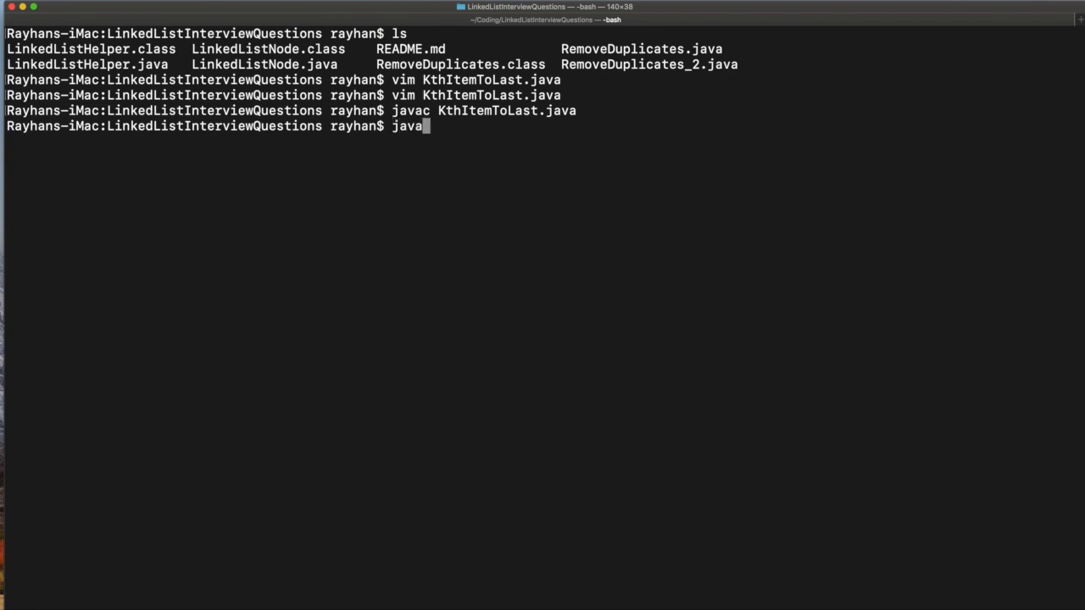
type("KthItemToLast")
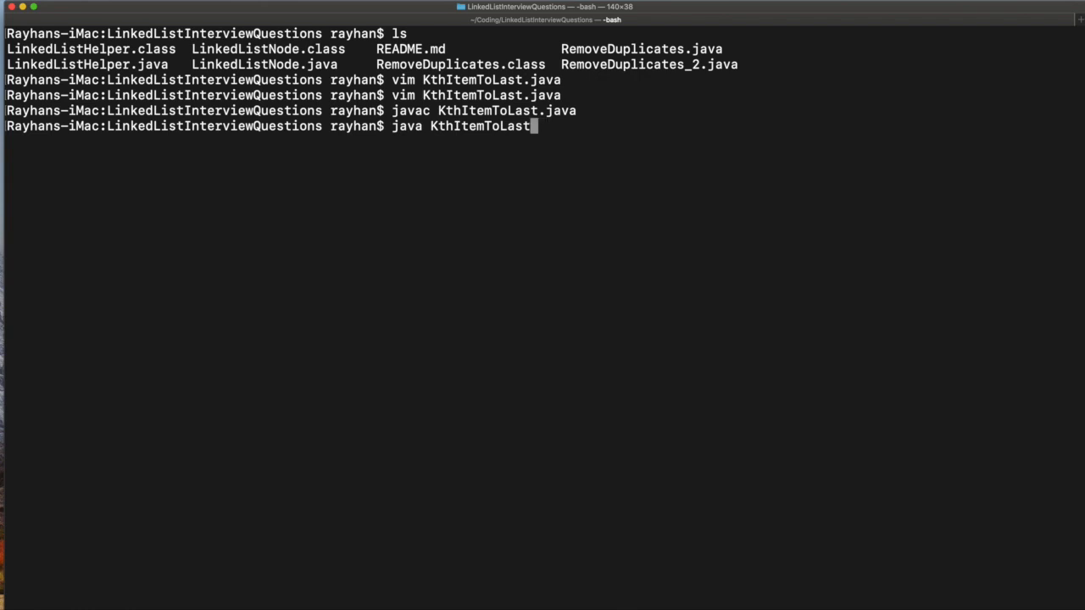
key("Return")
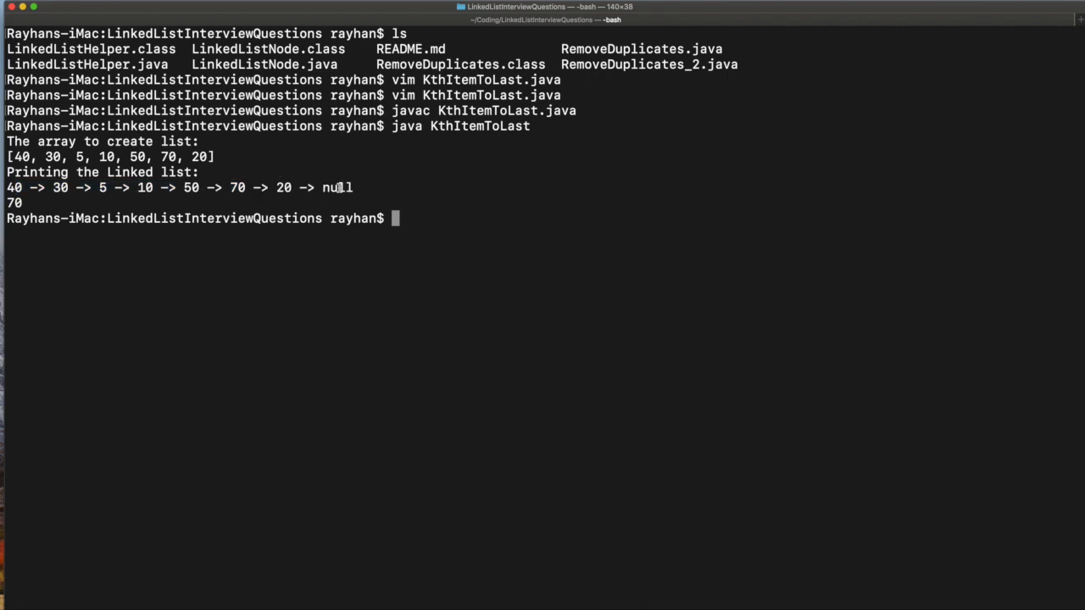
double_click(283, 186)
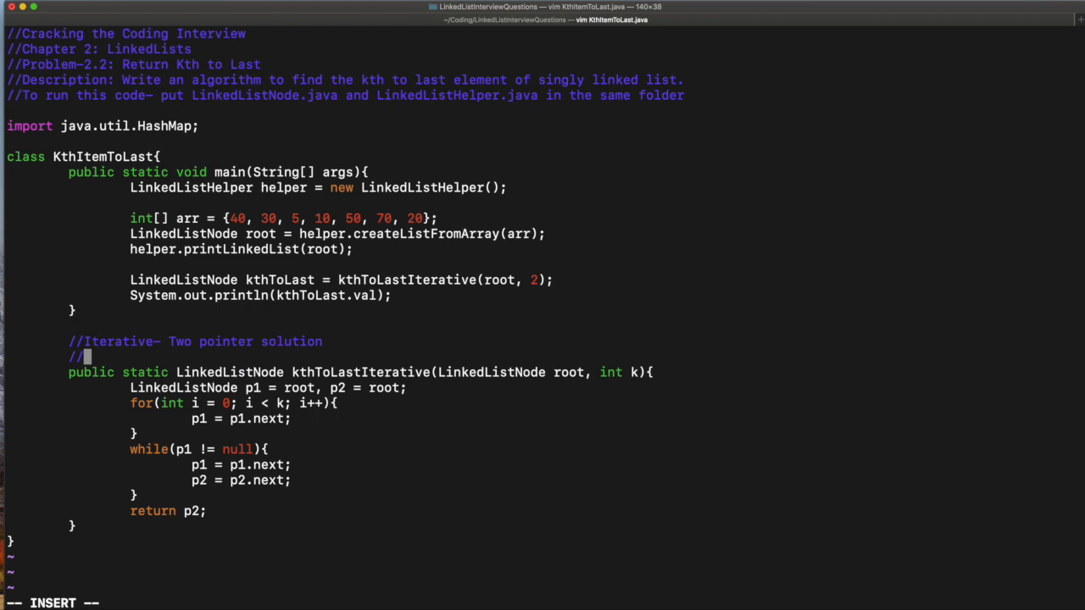
Step: Write the comment //Time: O(N), Space: O(1) above the iterative method
type("Time:")
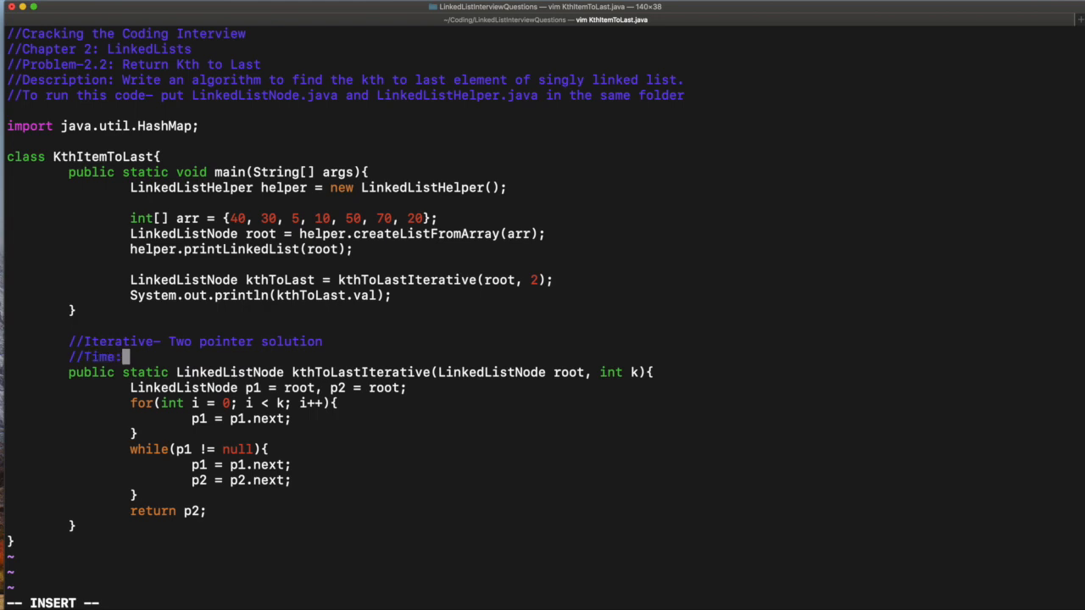
type("O(N")
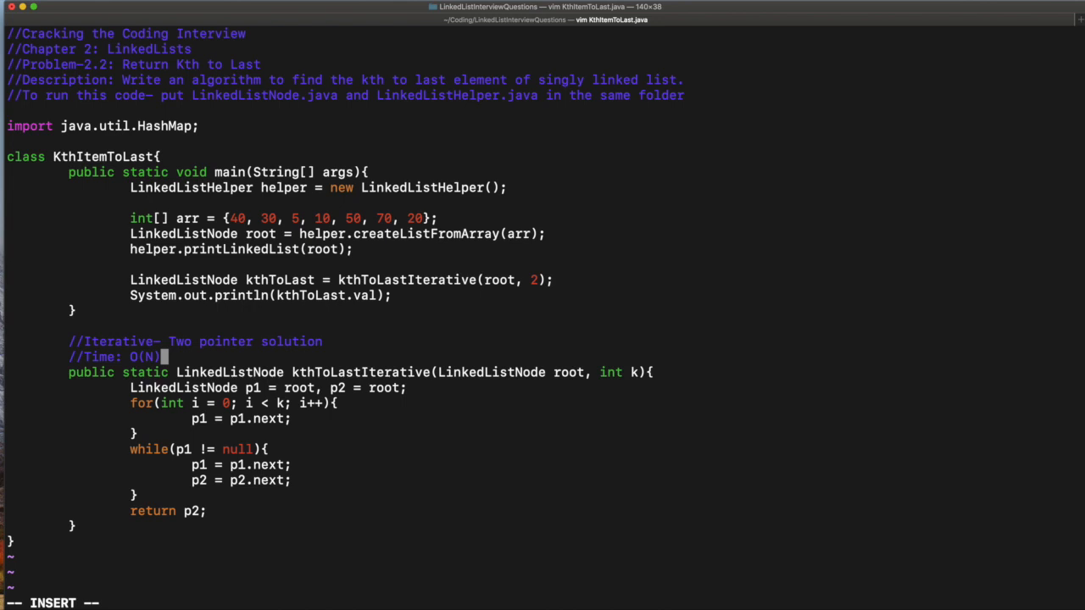
type(", S")
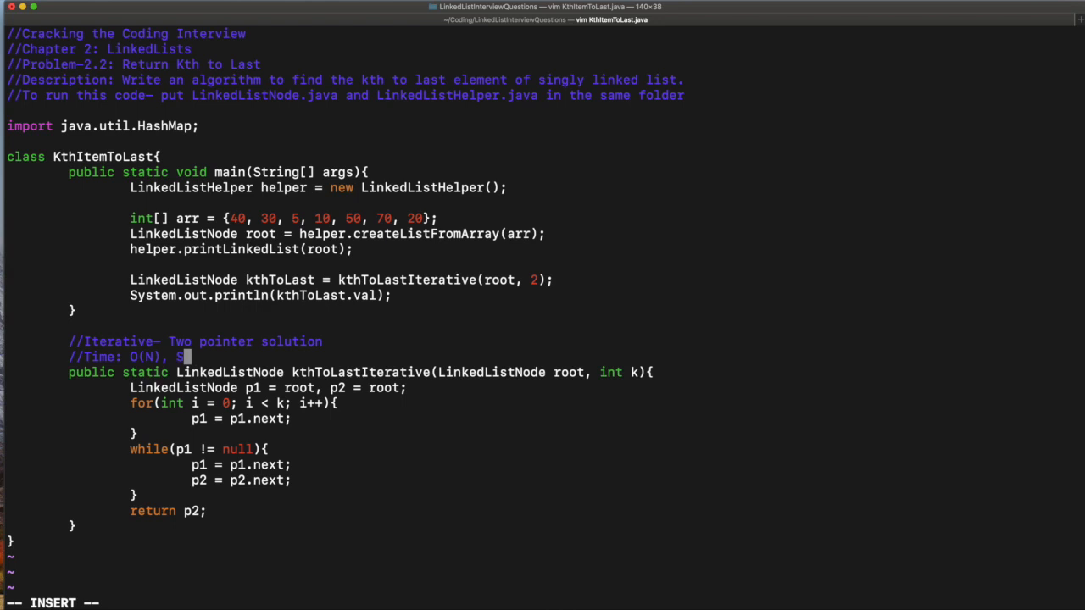
type("pace:")
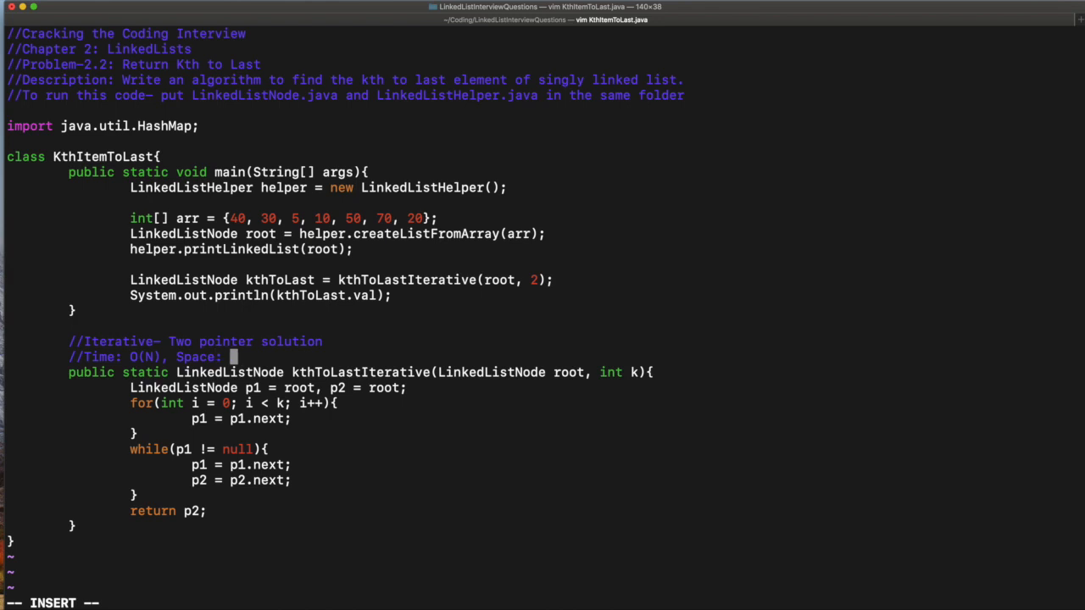
type("O")
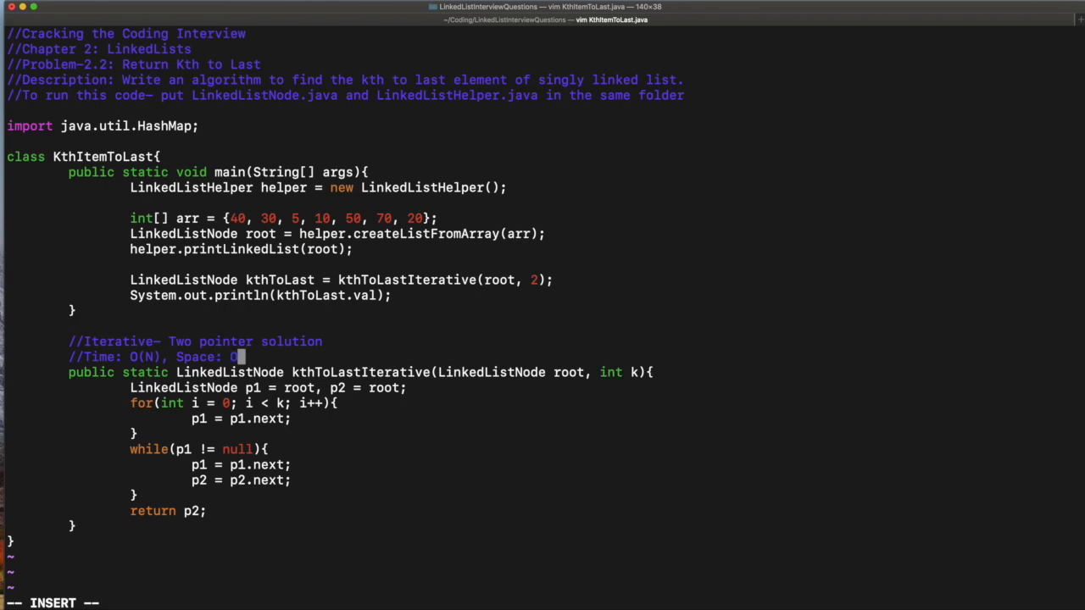
scroll("down", 3)
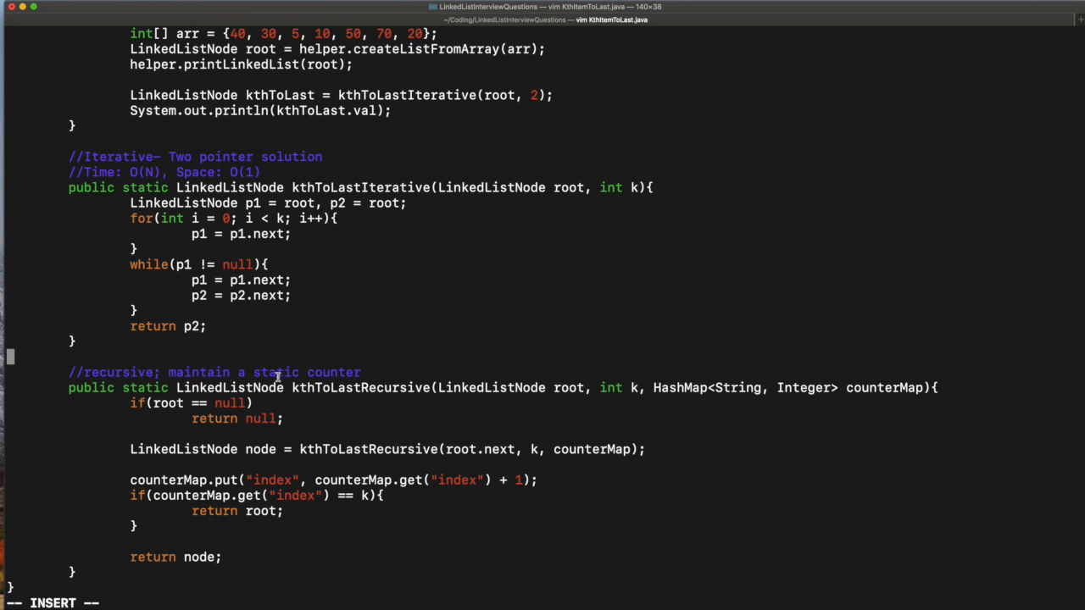
mouse_move(304, 399)
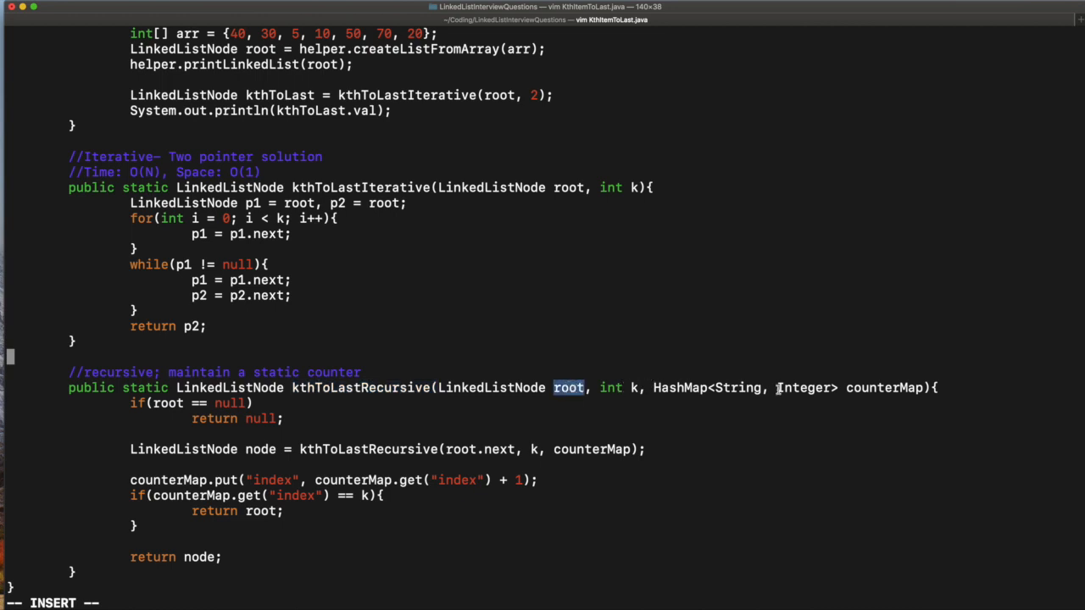
double_click(885, 386)
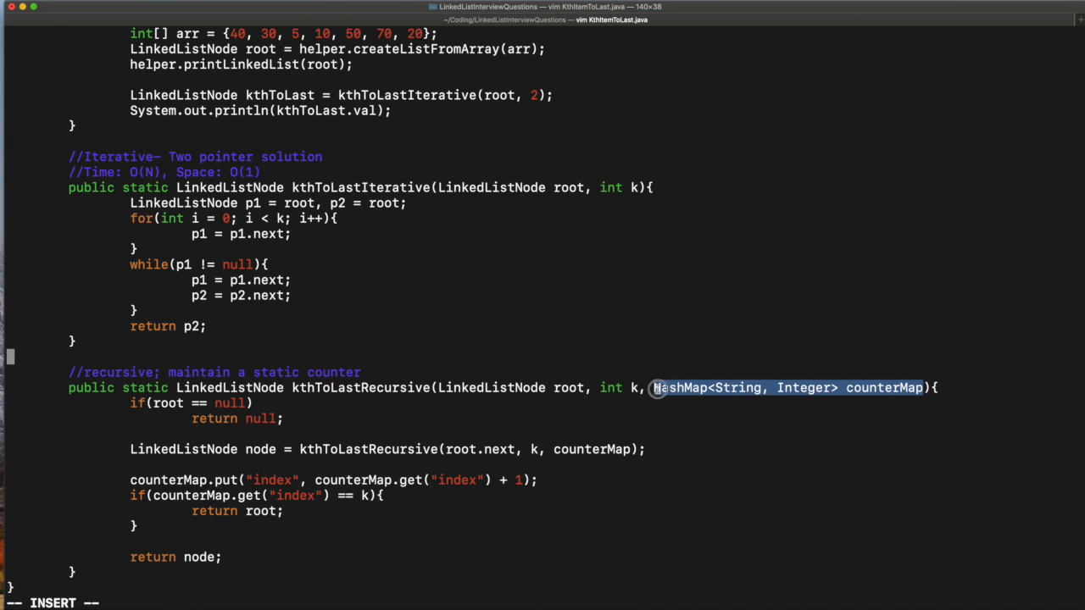
mouse_move(654, 387)
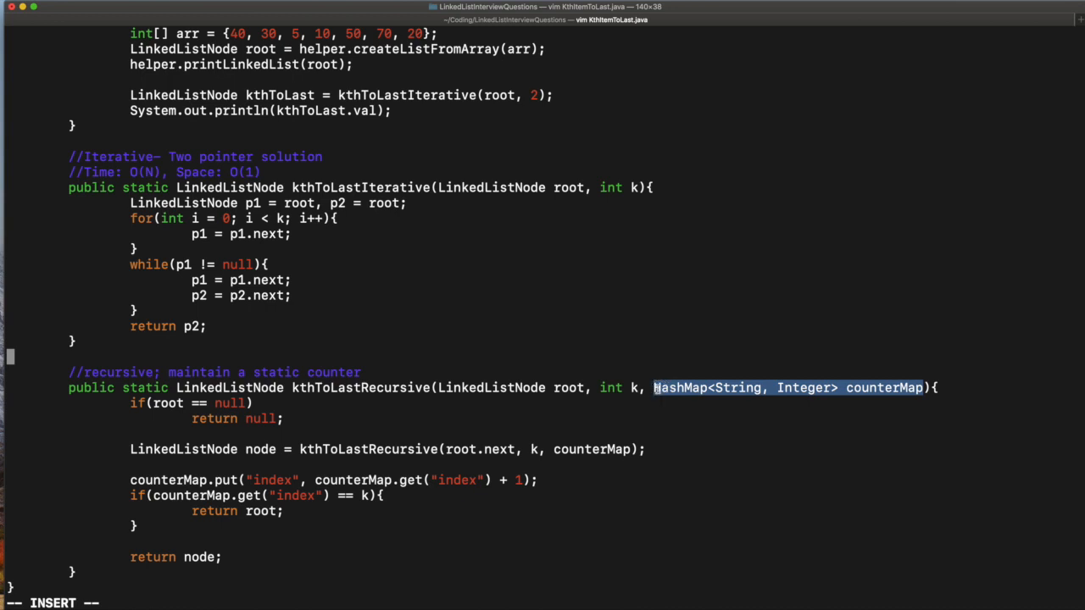
mouse_move(716, 403)
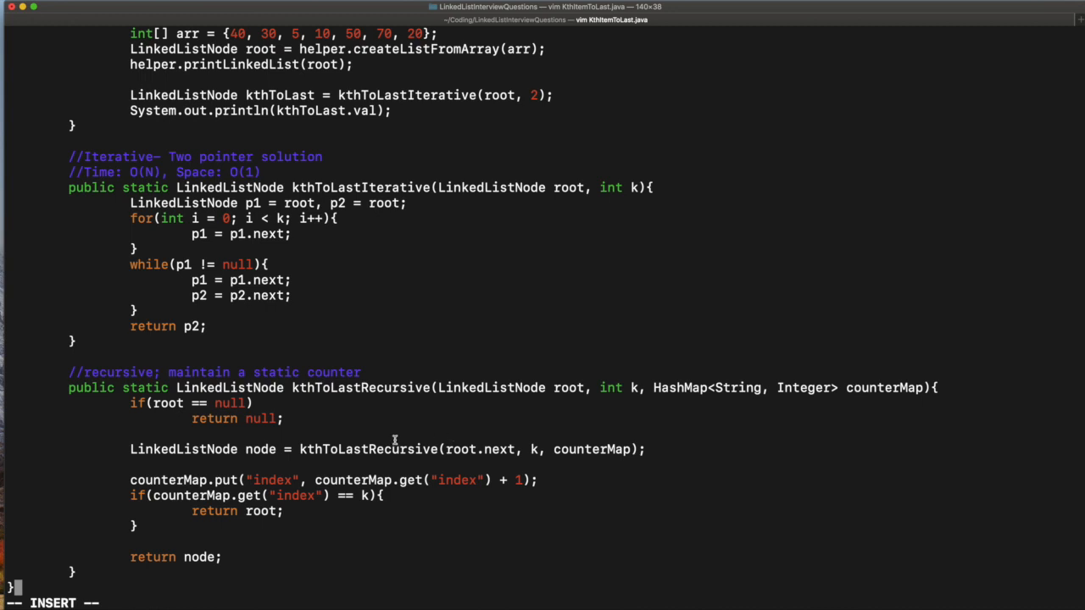
mouse_move(770, 369)
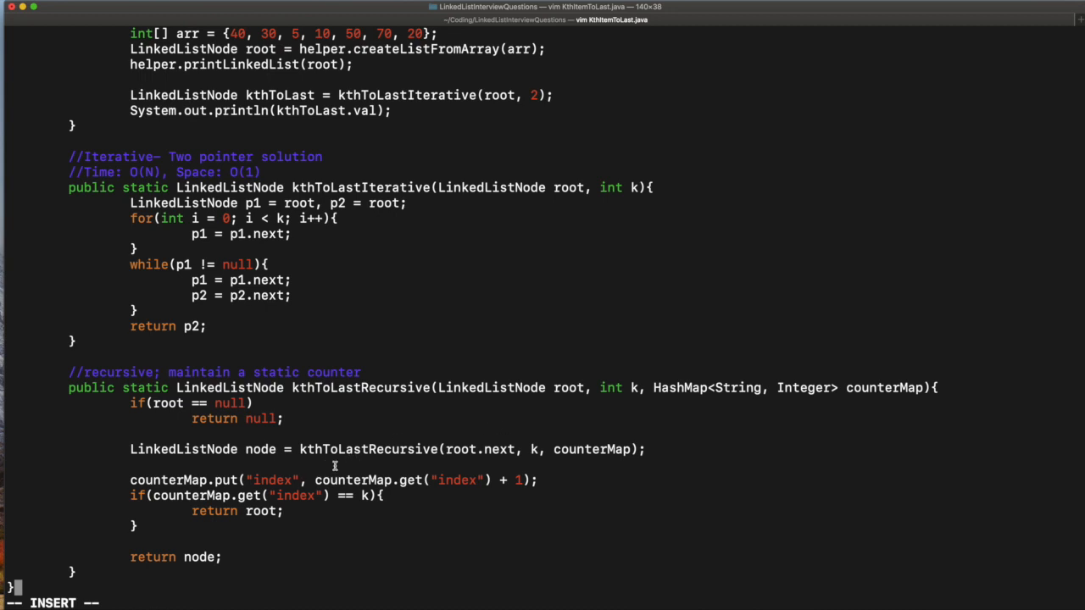
mouse_move(135, 407)
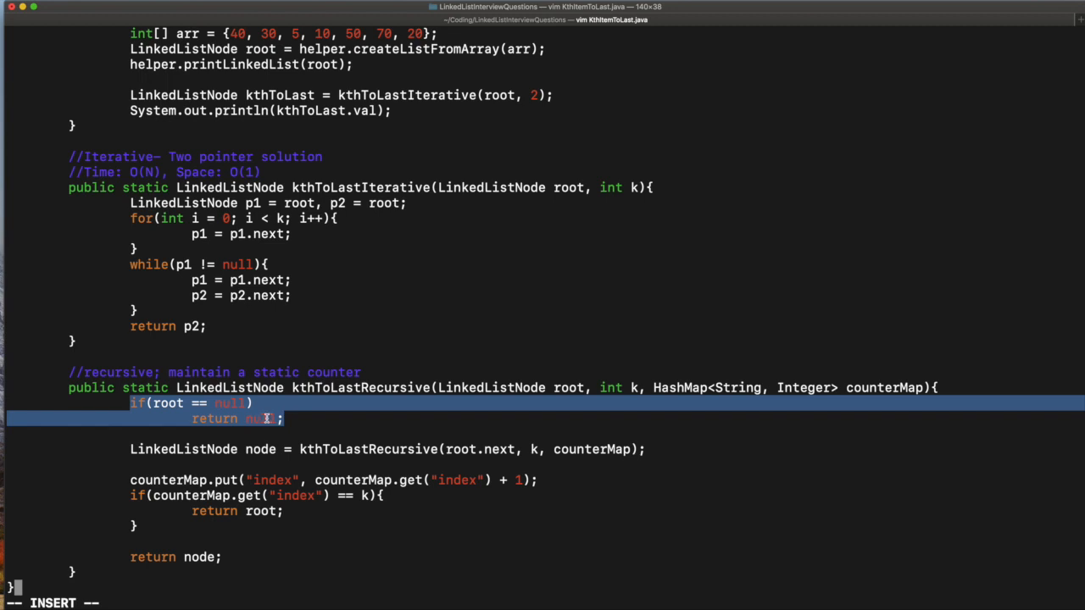
mouse_move(312, 448)
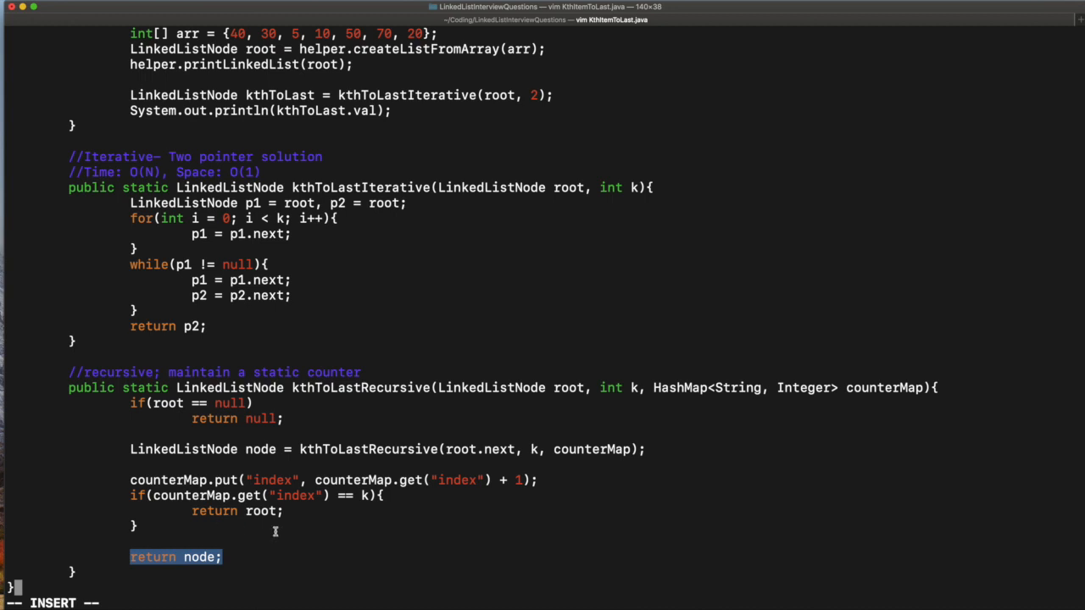
mouse_move(387, 471)
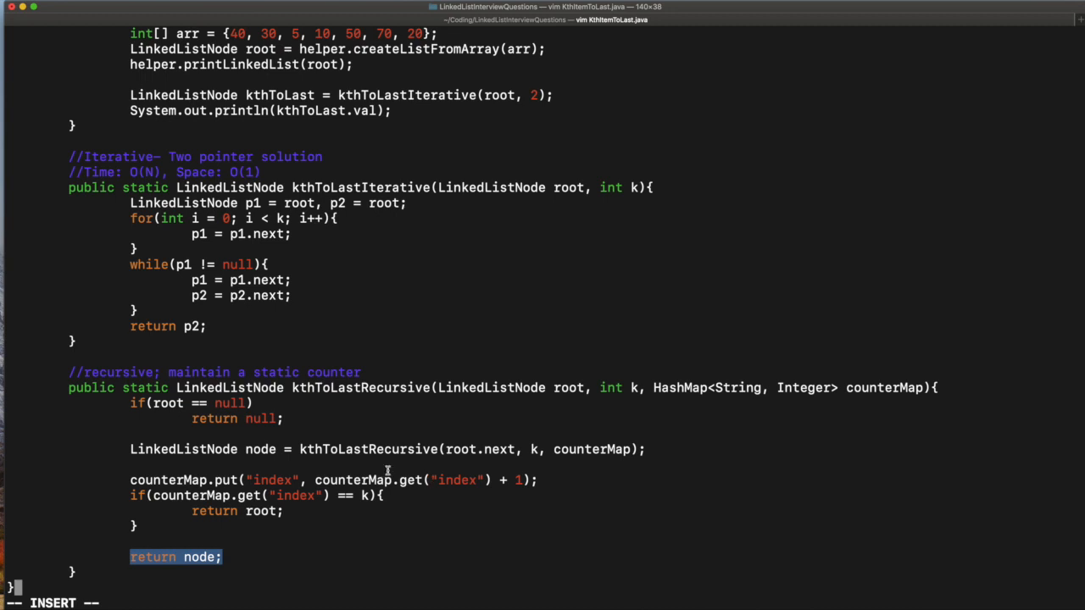